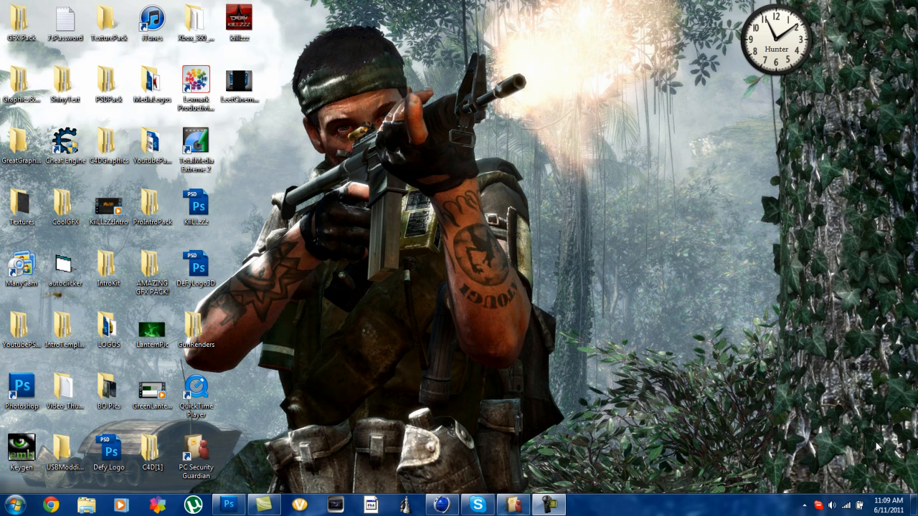
{"action": "mouse_move", "coordinate": [666, 378]}
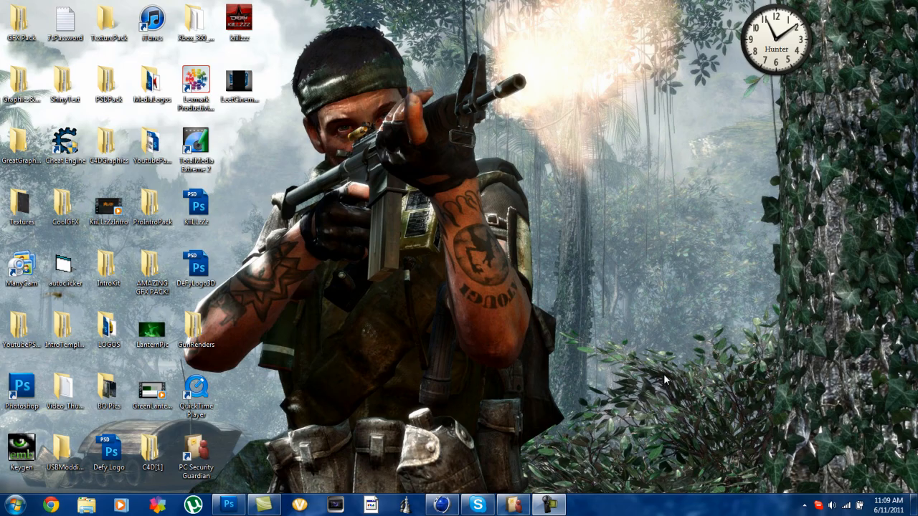
Step: View the killzzz reference image, then bring Cinema 4D to the front
{"action": "left_click", "coordinate": [239, 21]}
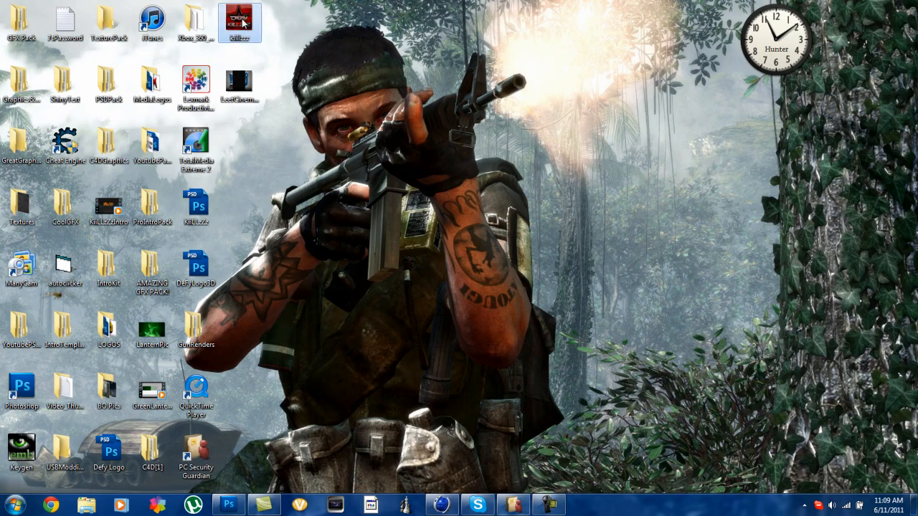
{"action": "double_click", "coordinate": [241, 15]}
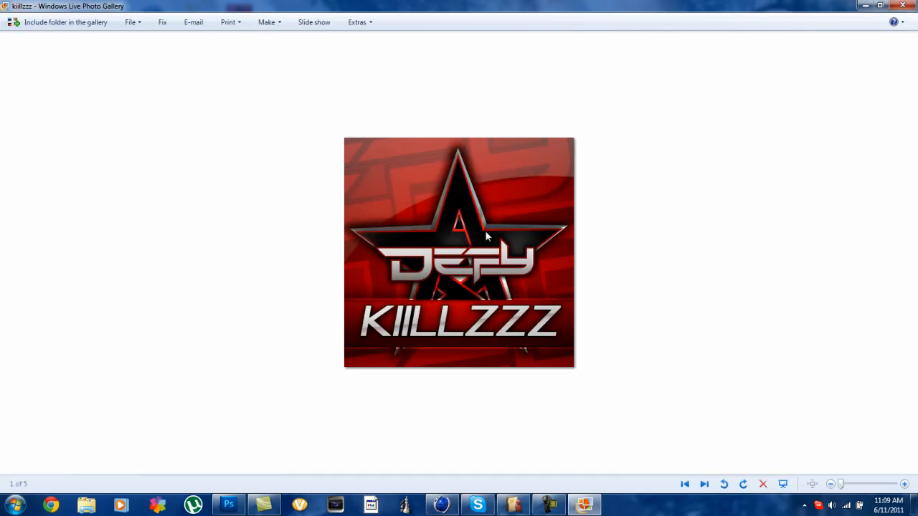
{"action": "mouse_move", "coordinate": [581, 335]}
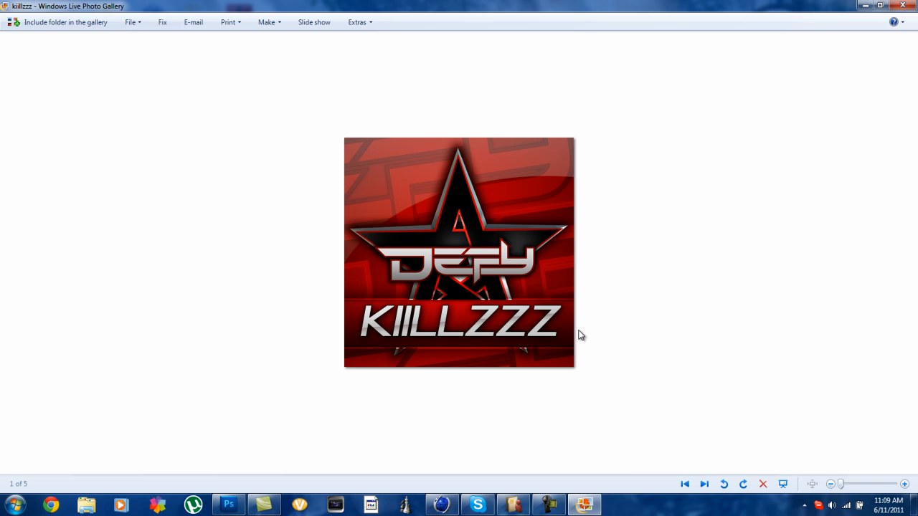
{"action": "mouse_move", "coordinate": [620, 316]}
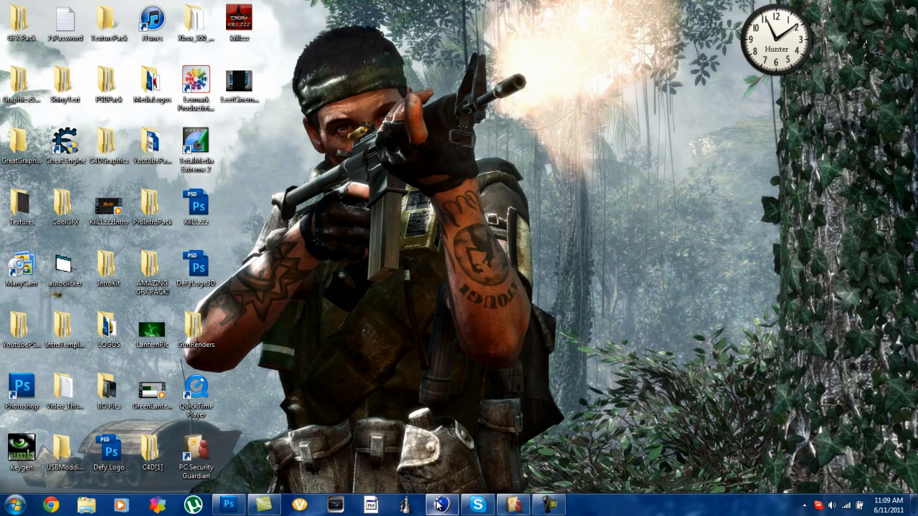
{"action": "left_click", "coordinate": [442, 504]}
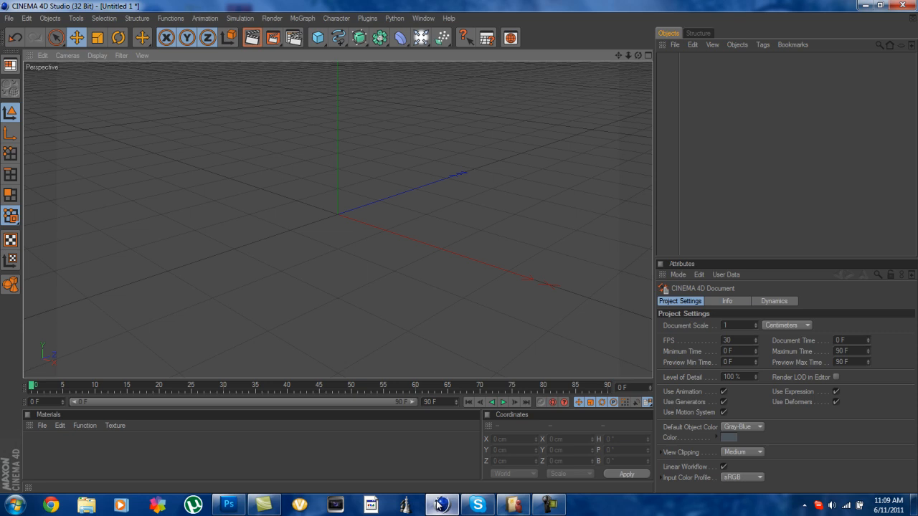
Step: Add a MoText object reading 'Shine' with Align set to Middle
{"action": "left_click", "coordinate": [302, 18]}
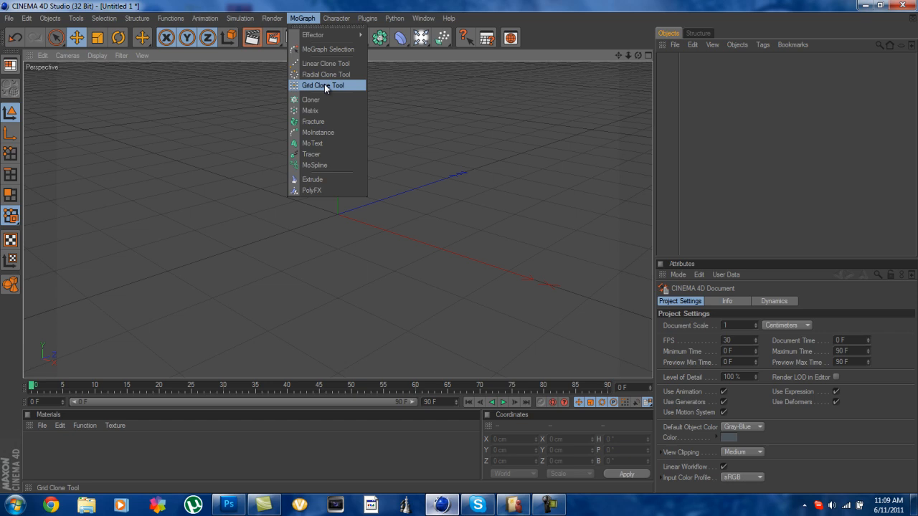
{"action": "left_click", "coordinate": [312, 143]}
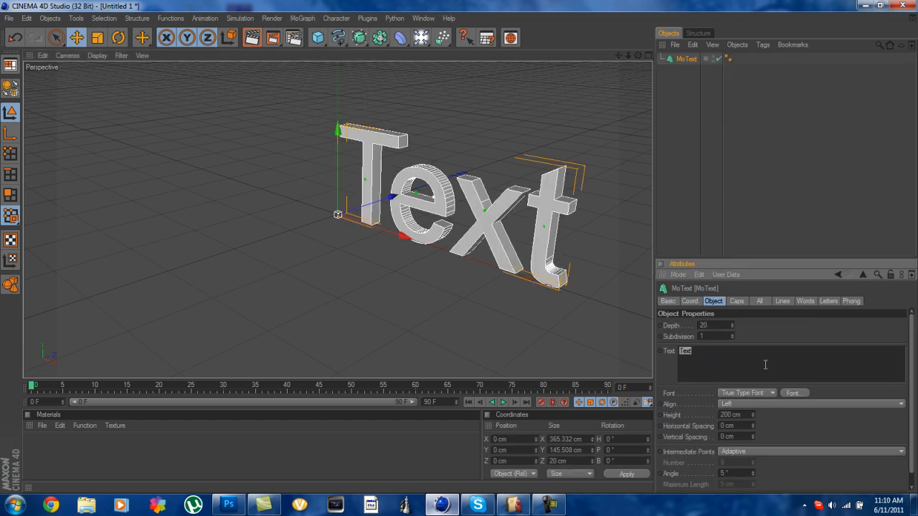
{"action": "type", "text": "Shine"}
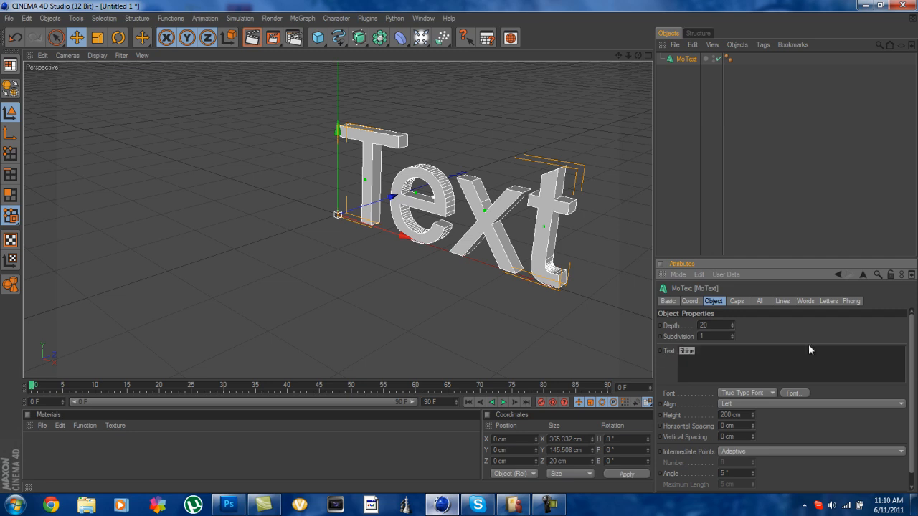
{"action": "type", "text": "Shine"}
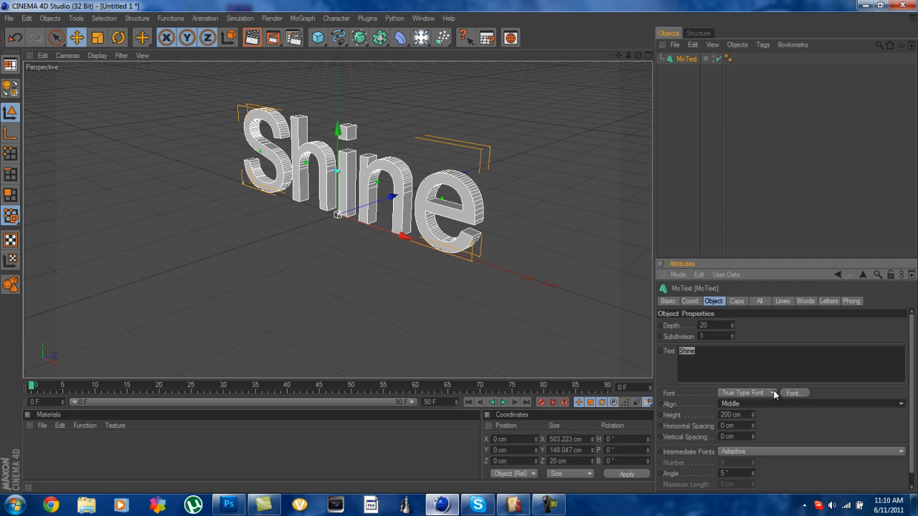
{"action": "left_click", "coordinate": [793, 393]}
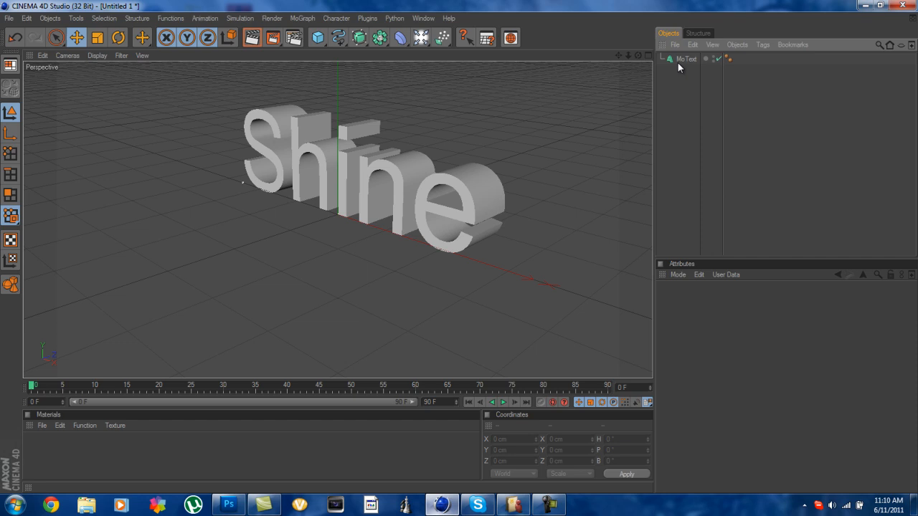
Step: Give the Shine text Fillet Cap on Start and End with 4 steps and 3 cm radius
{"action": "left_click", "coordinate": [686, 58]}
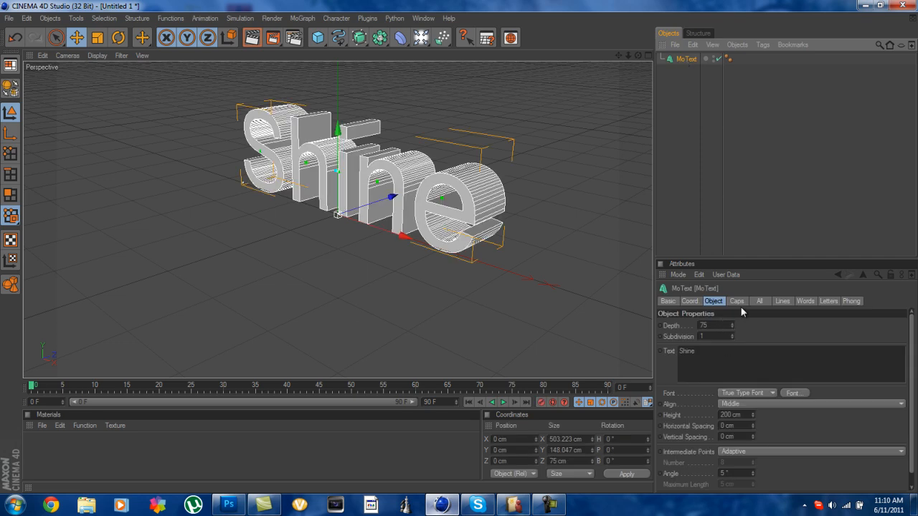
{"action": "left_click", "coordinate": [737, 301]}
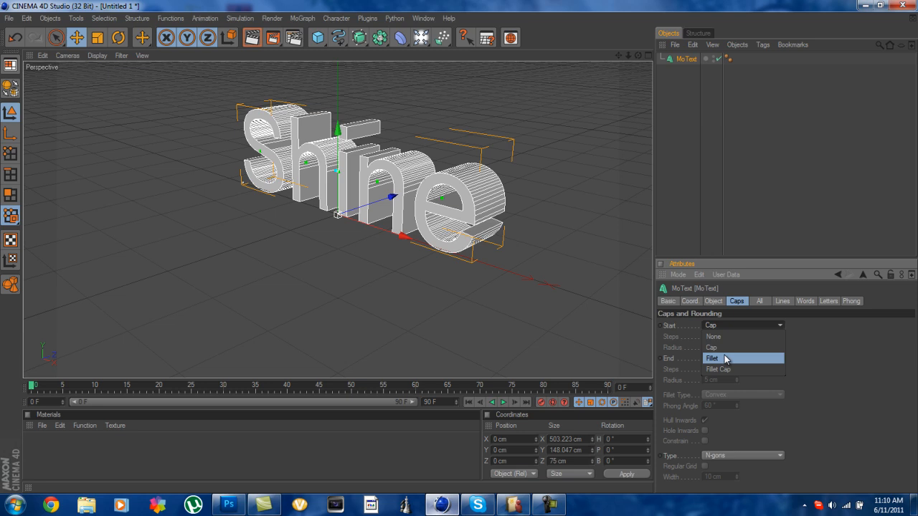
{"action": "left_click", "coordinate": [718, 369]}
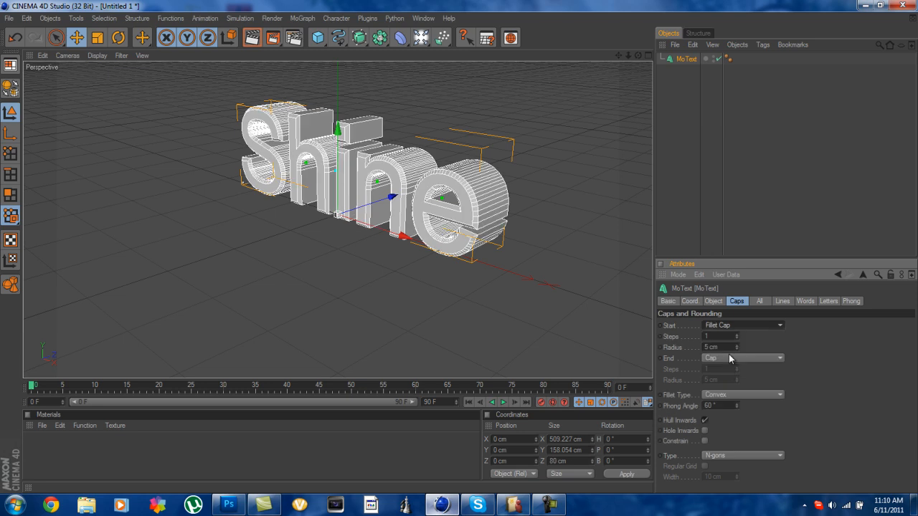
{"action": "left_click", "coordinate": [777, 359]}
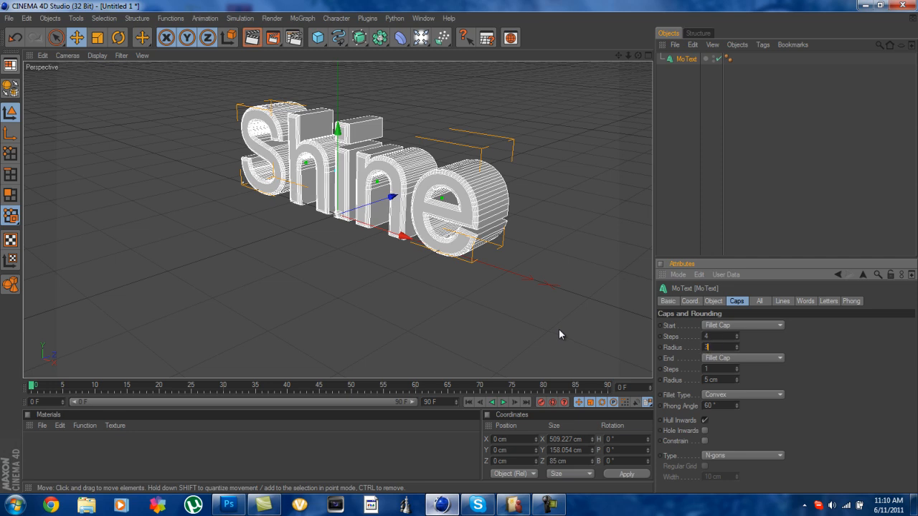
{"action": "type", "text": "3 cm"}
{"action": "left_click", "coordinate": [720, 368]}
{"action": "type", "text": "4"}
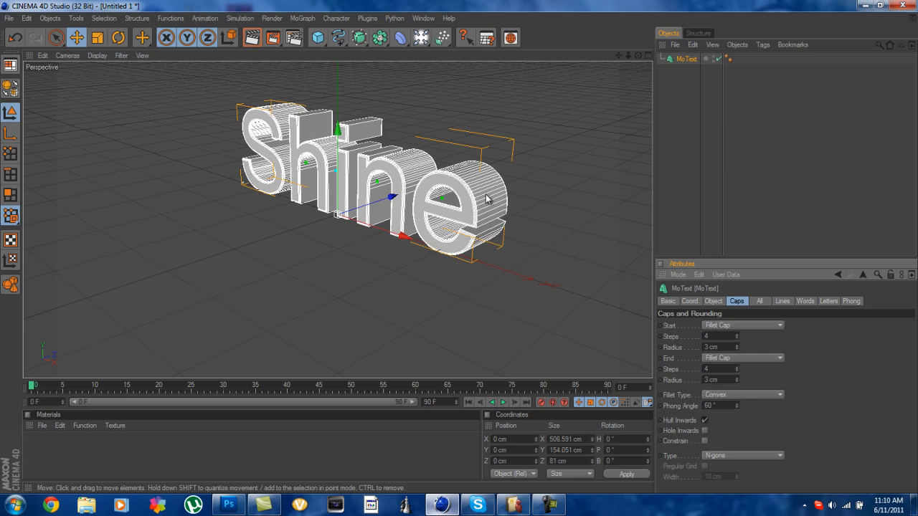
{"action": "mouse_move", "coordinate": [499, 173]}
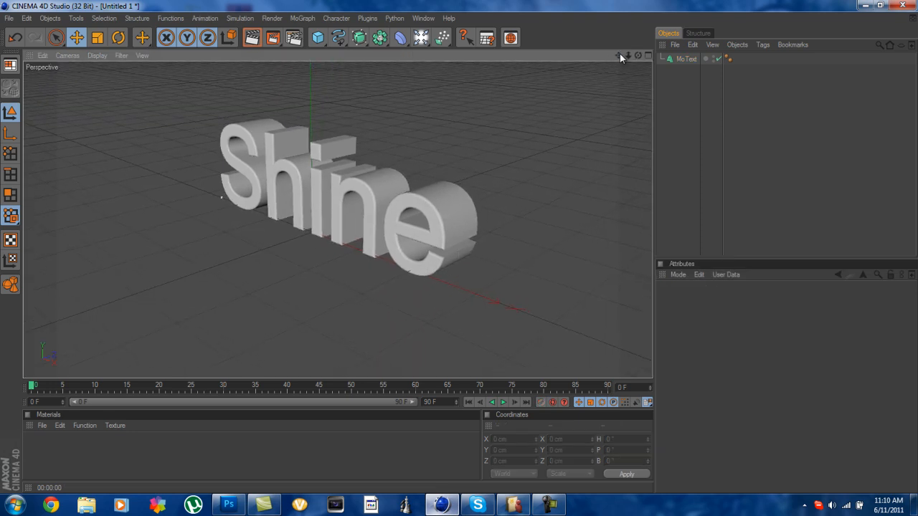
Step: Create a new material, colour it blue, and add a Fresnel reflection texture at 20% mix
{"action": "left_click", "coordinate": [685, 59]}
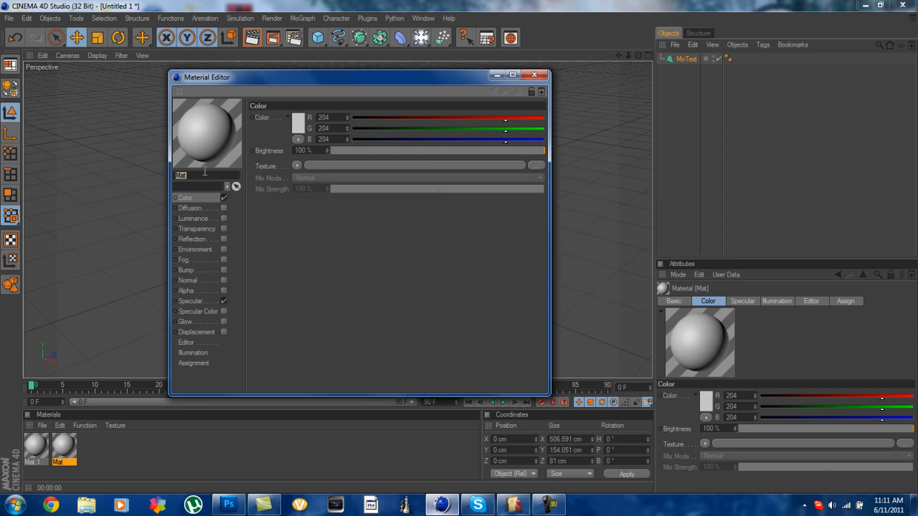
{"action": "left_click", "coordinate": [271, 118]}
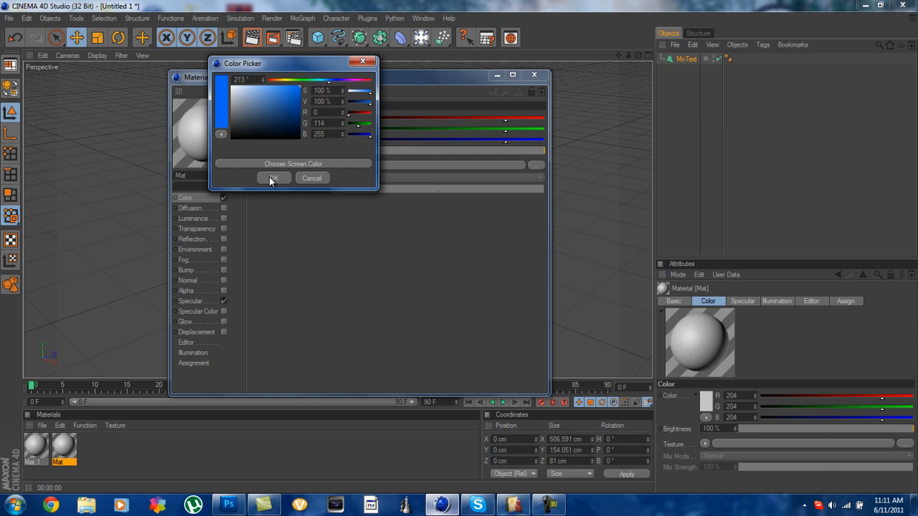
{"action": "left_click", "coordinate": [272, 177]}
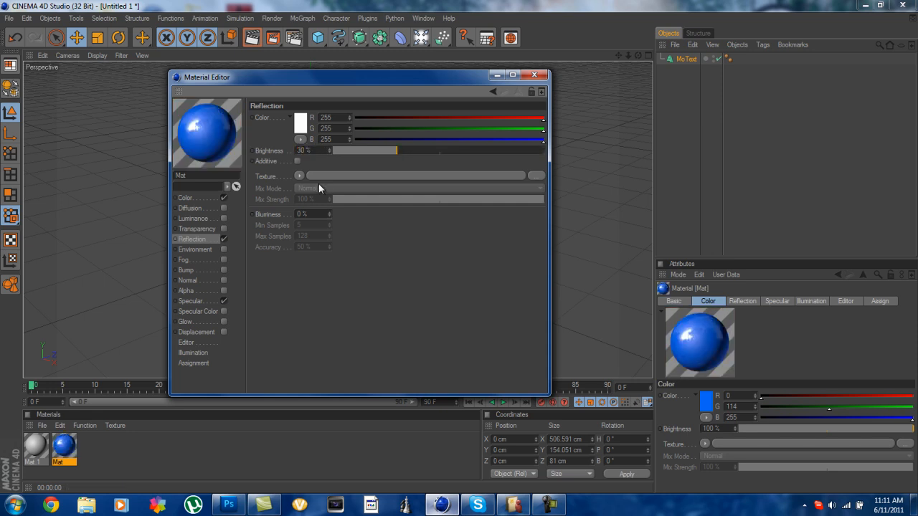
{"action": "left_click", "coordinate": [299, 176]}
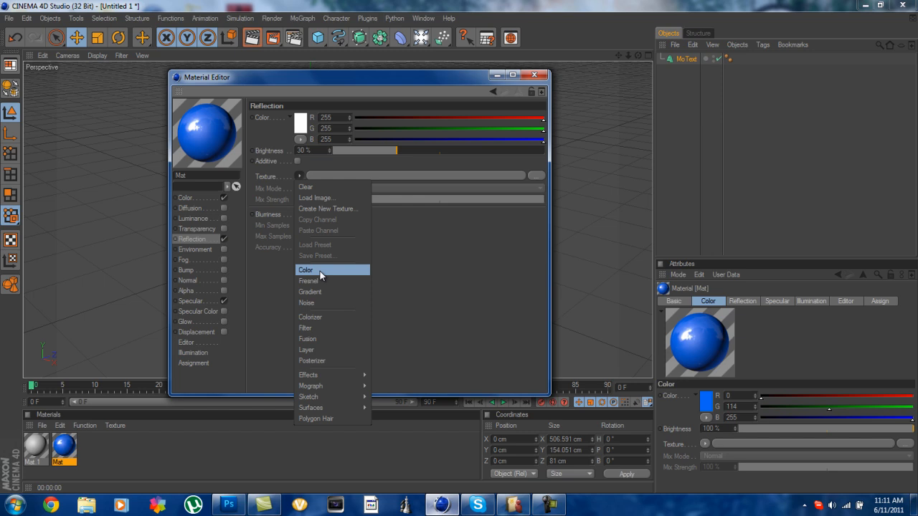
{"action": "left_click", "coordinate": [308, 280]}
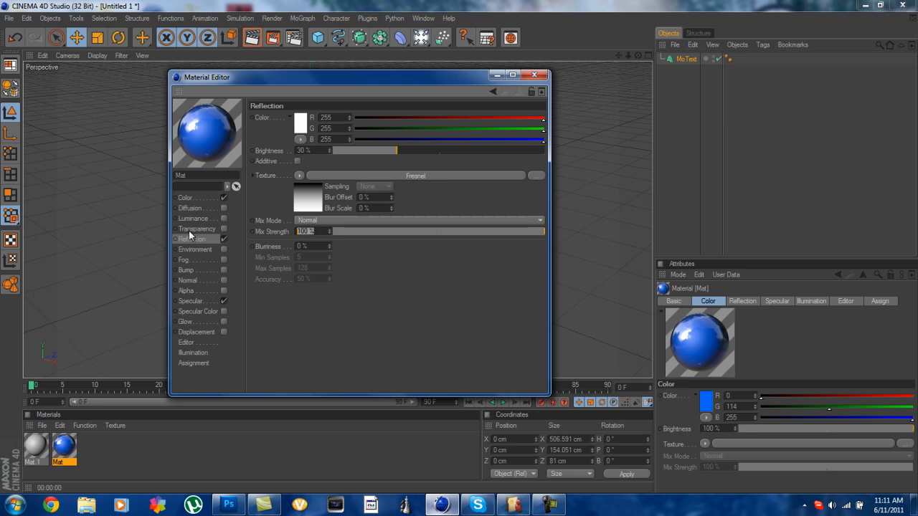
{"action": "type", "text": "20"}
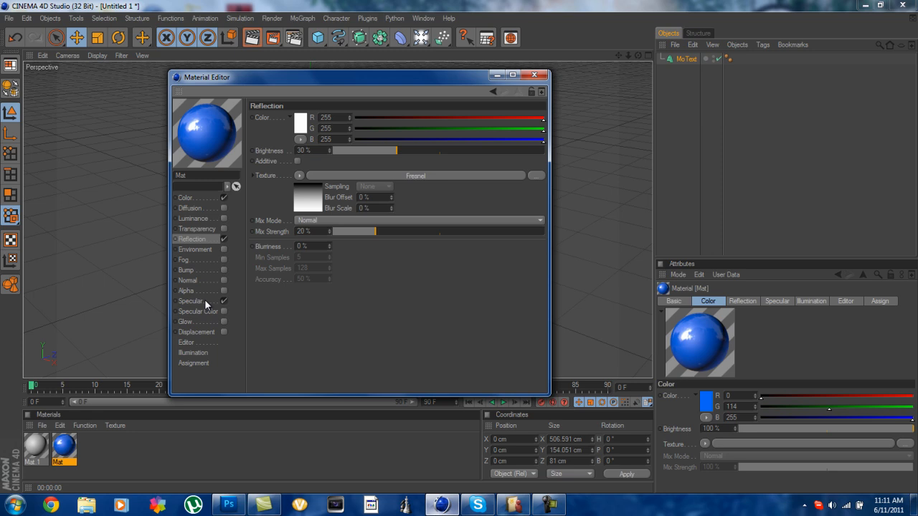
Step: Set the specular highlight to 25% width and 30% height, then close the editor
{"action": "left_click", "coordinate": [193, 301]}
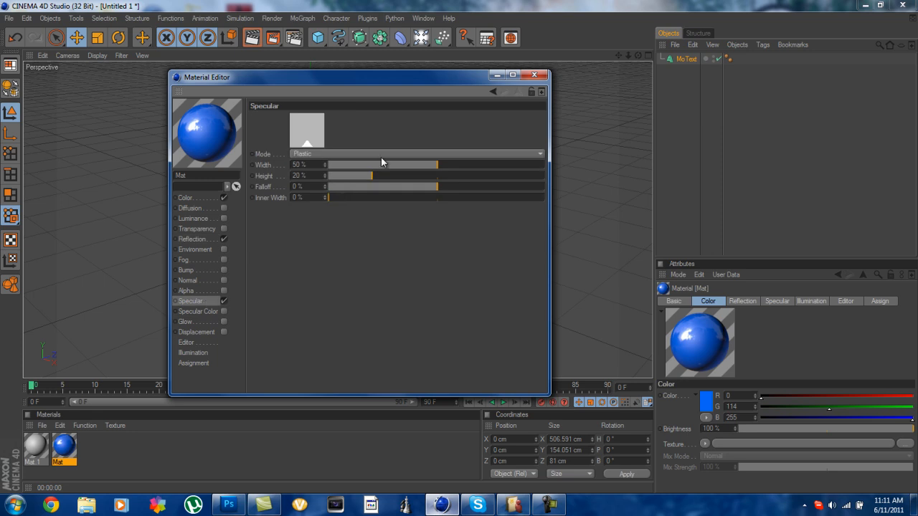
{"action": "left_click_drag", "start_coordinate": [436, 165], "coordinate": [380, 165]}
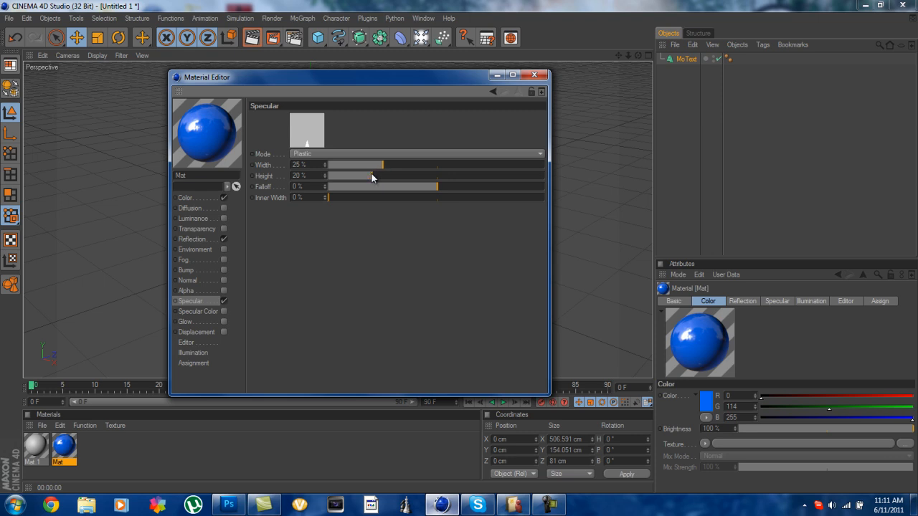
{"action": "left_click_drag", "start_coordinate": [355, 175], "coordinate": [381, 175]}
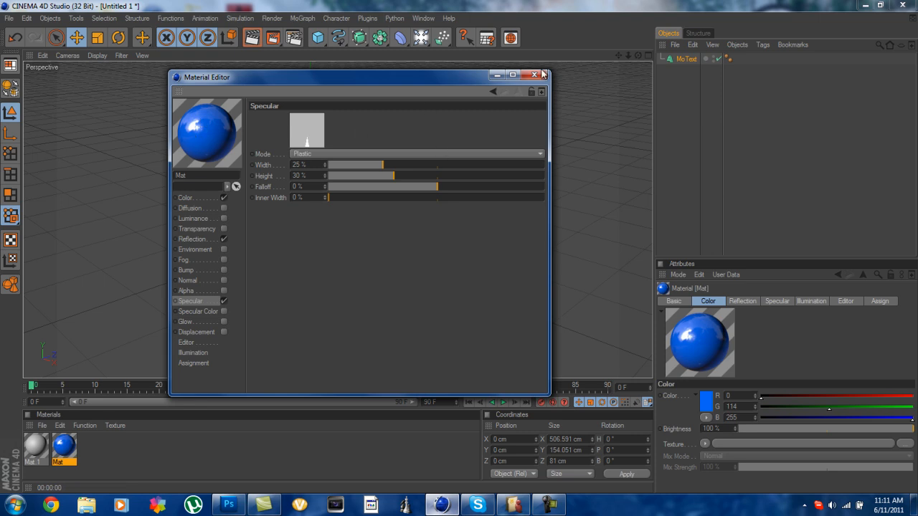
{"action": "left_click", "coordinate": [534, 75]}
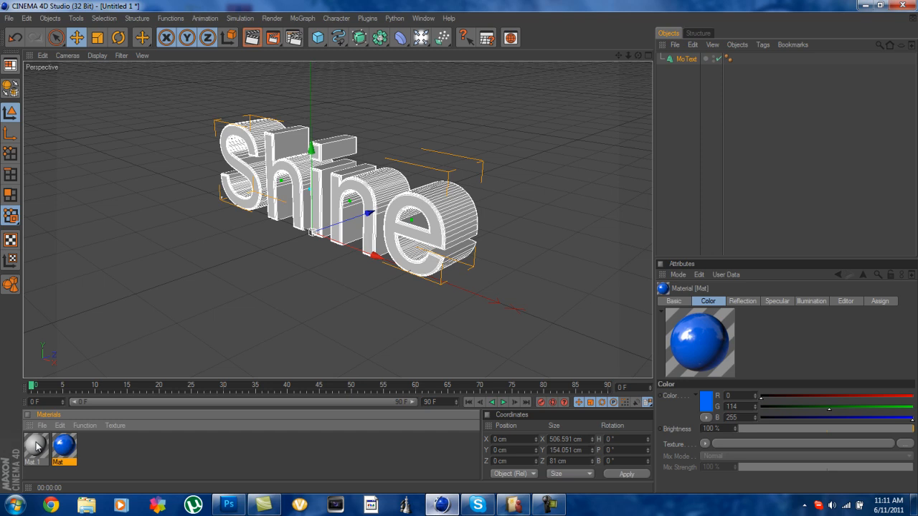
Step: Create a second material with its Luminance channel switched on
{"action": "double_click", "coordinate": [36, 447]}
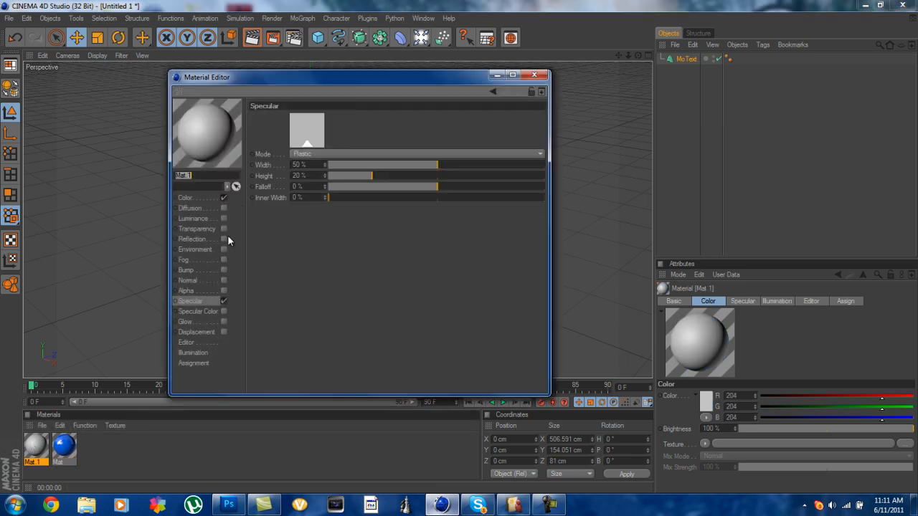
{"action": "left_click", "coordinate": [195, 218]}
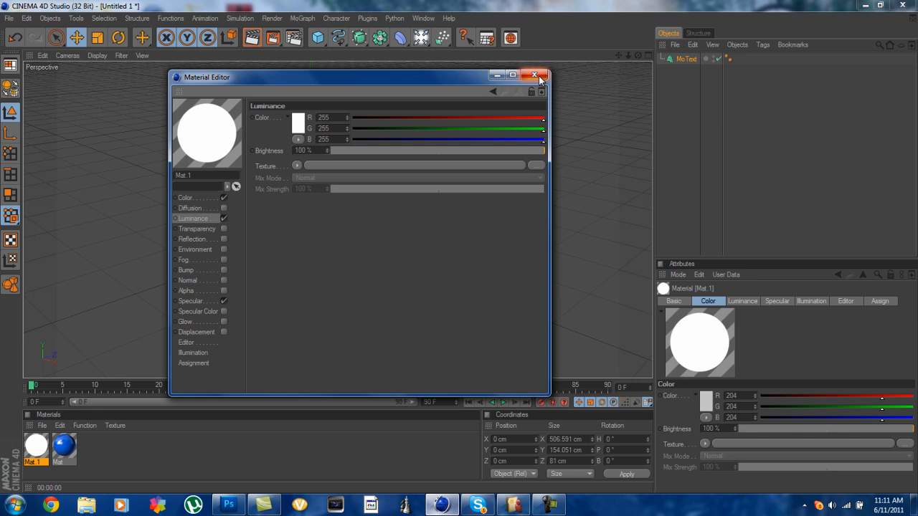
{"action": "left_click", "coordinate": [534, 74]}
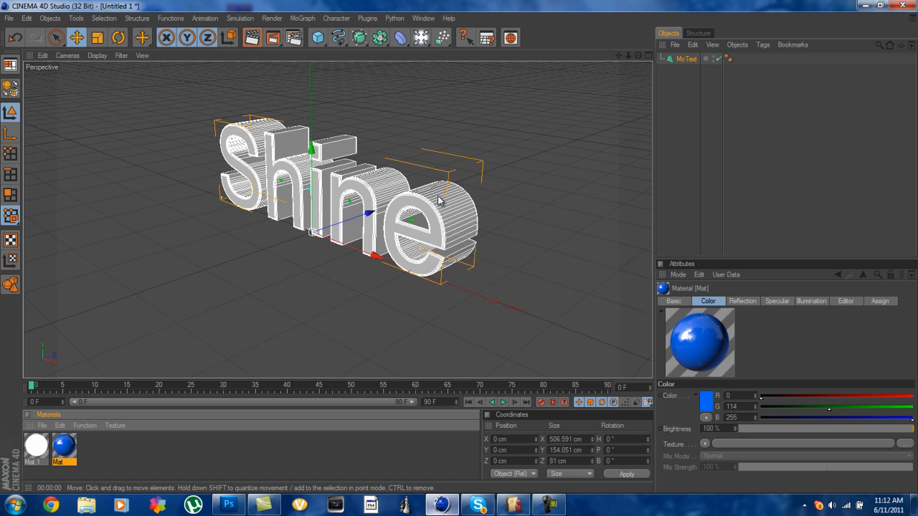
{"action": "mouse_move", "coordinate": [418, 212]}
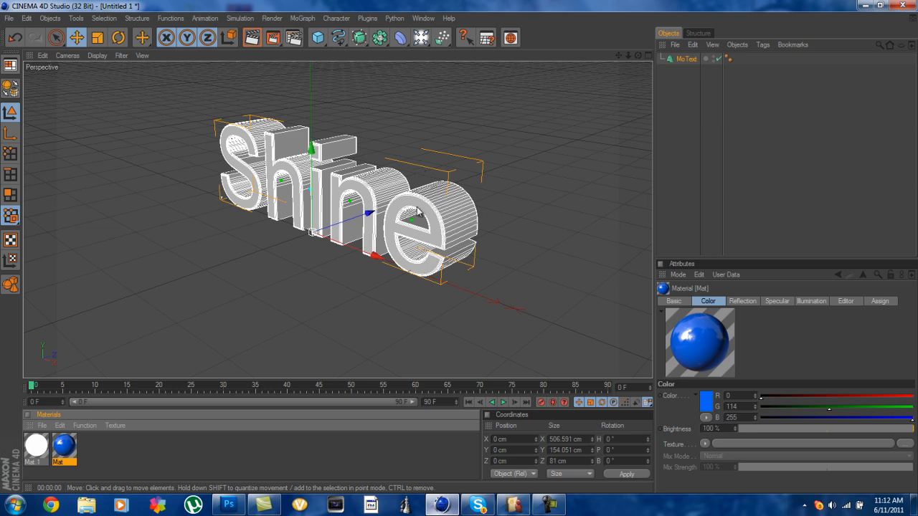
Step: Drag the blue Mat material onto the Shine MoText object
{"action": "left_click", "coordinate": [686, 58]}
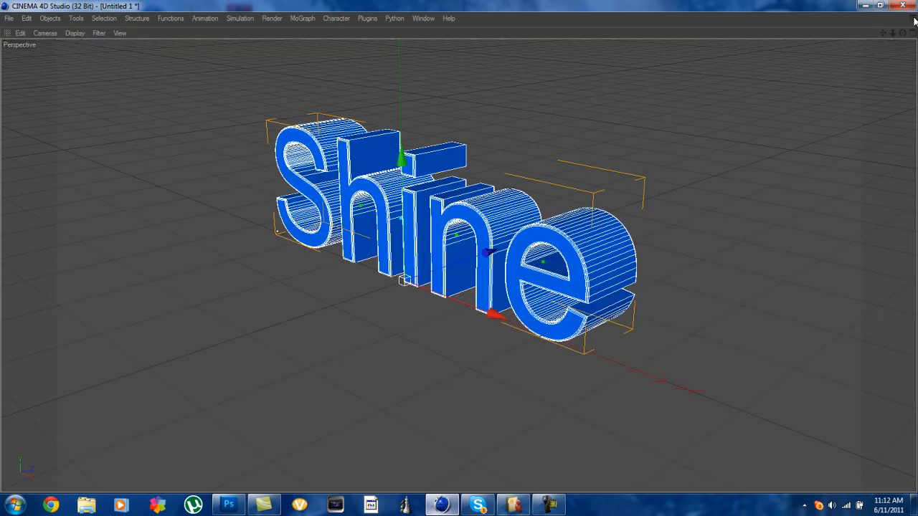
{"action": "mouse_move", "coordinate": [736, 143]}
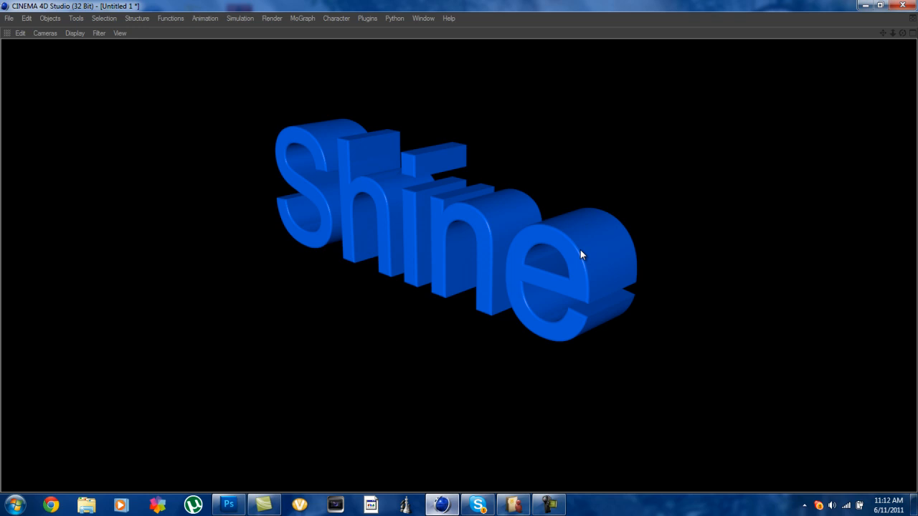
{"action": "mouse_move", "coordinate": [444, 247]}
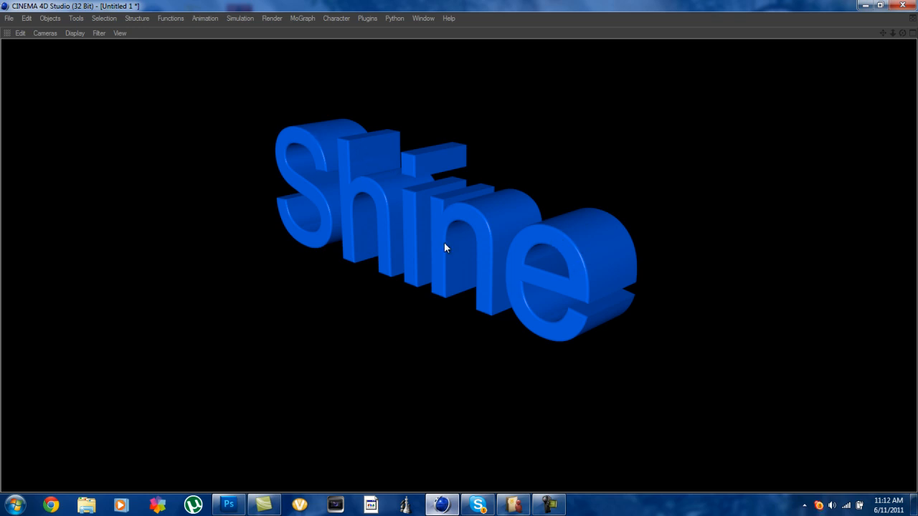
{"action": "mouse_move", "coordinate": [558, 221]}
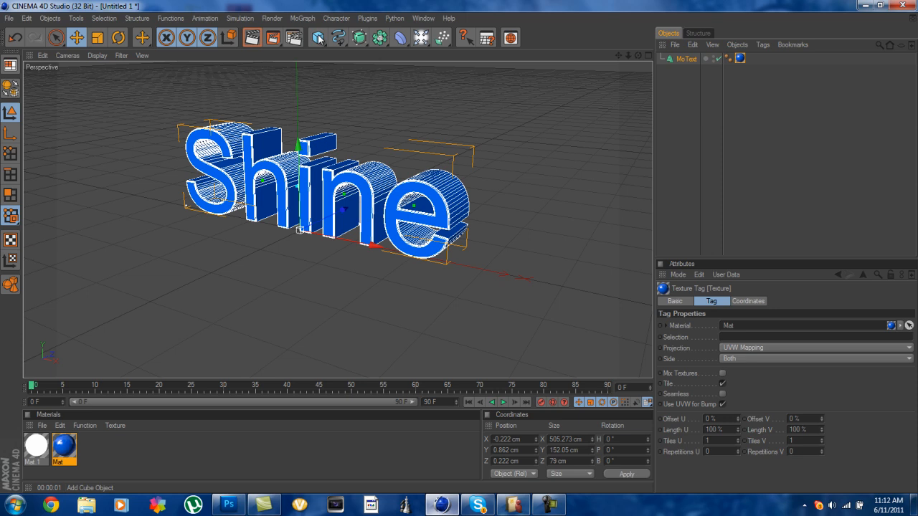
Step: Add a Plane primitive to the scene
{"action": "left_click", "coordinate": [318, 38]}
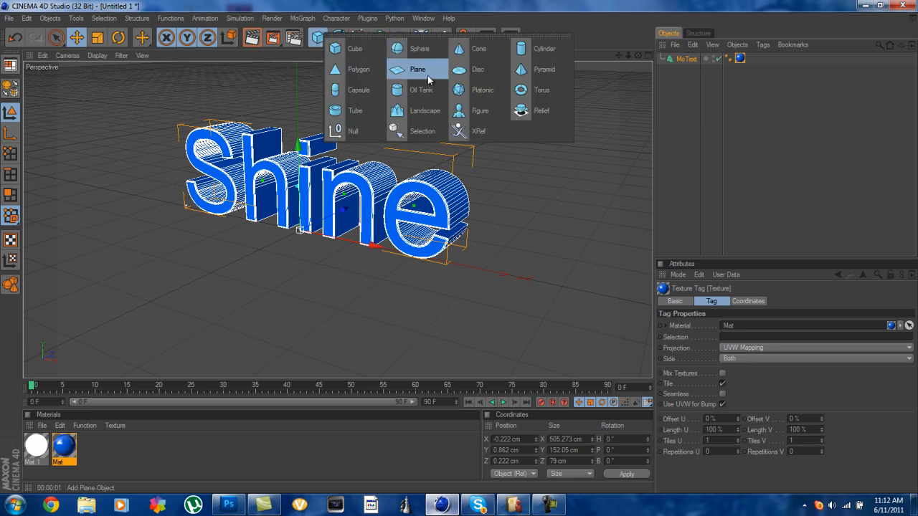
{"action": "left_click", "coordinate": [417, 69]}
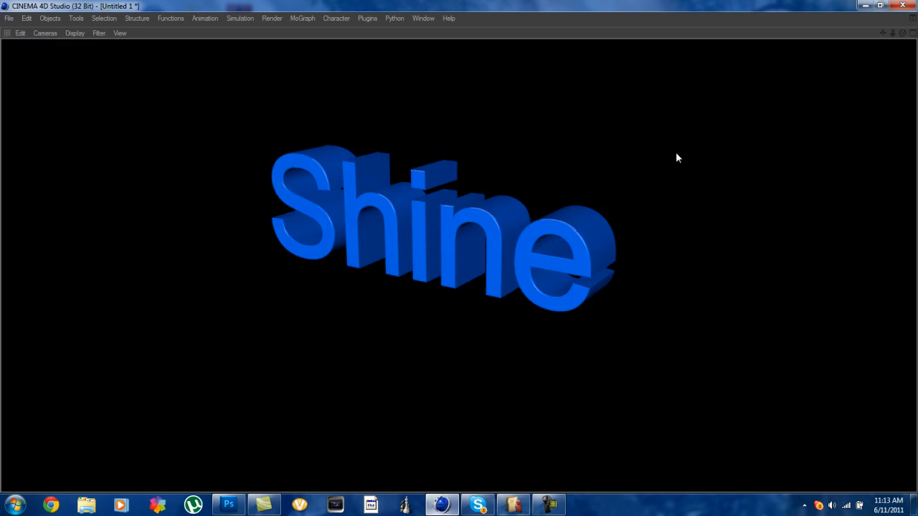
{"action": "mouse_move", "coordinate": [710, 108]}
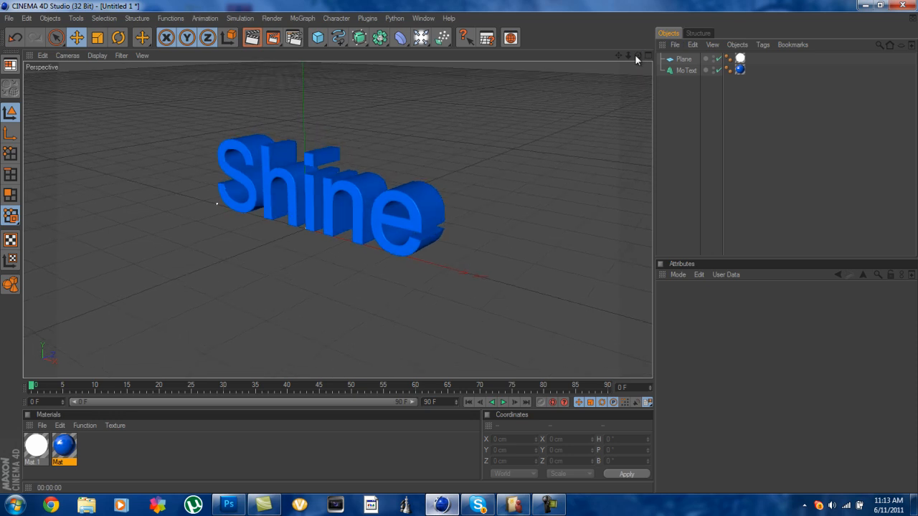
{"action": "mouse_move", "coordinate": [252, 37]}
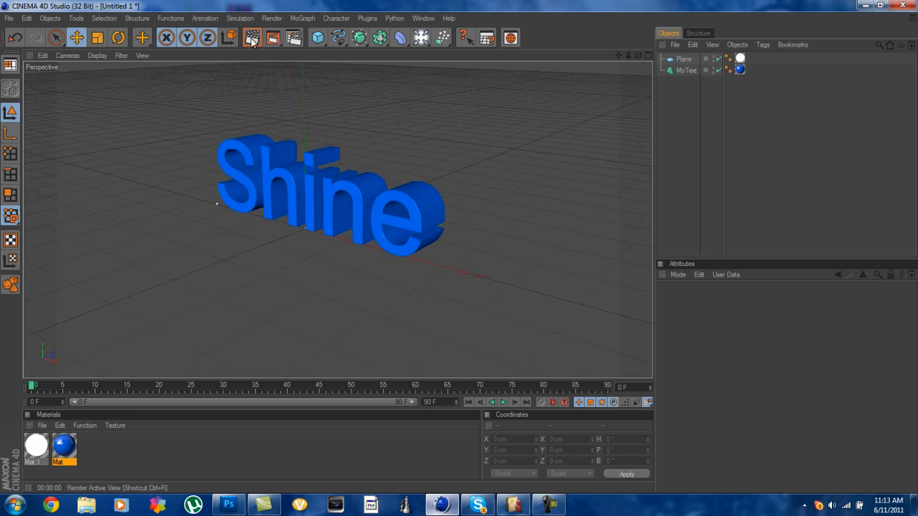
Step: Add a basic Light and move it above and in front of the text
{"action": "left_click", "coordinate": [418, 37]}
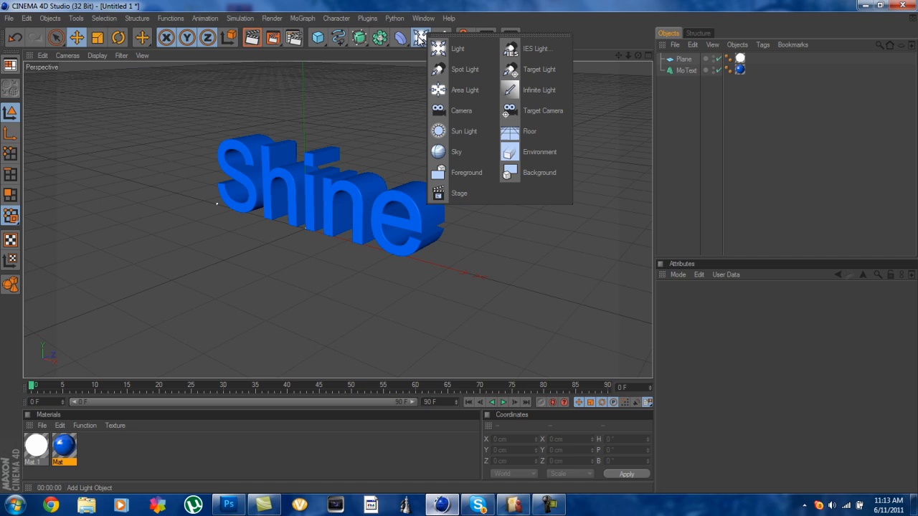
{"action": "left_click", "coordinate": [458, 49]}
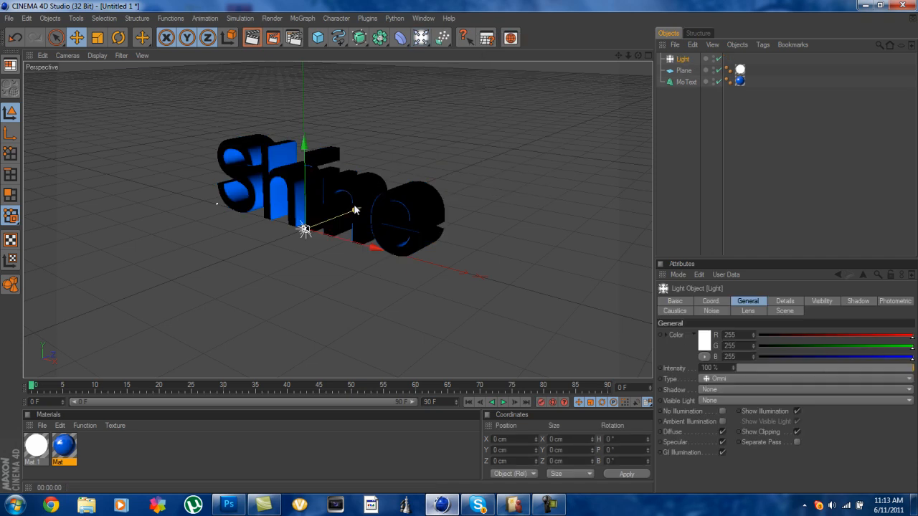
{"action": "left_click_drag", "start_coordinate": [304, 230], "coordinate": [241, 253]}
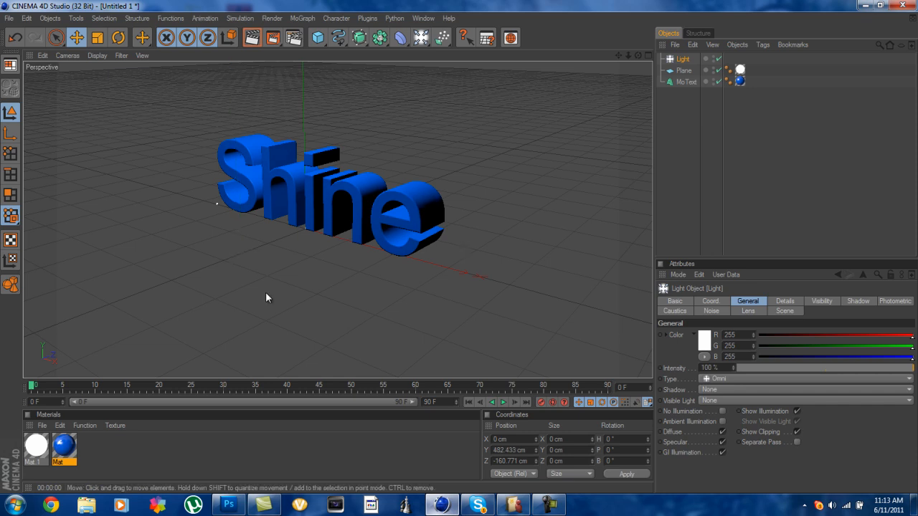
{"action": "mouse_move", "coordinate": [502, 101]}
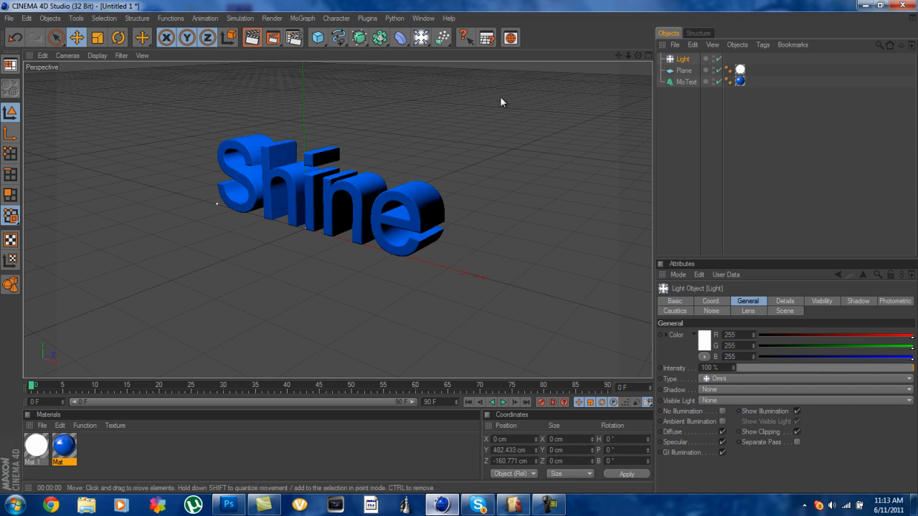
{"action": "mouse_move", "coordinate": [252, 38]}
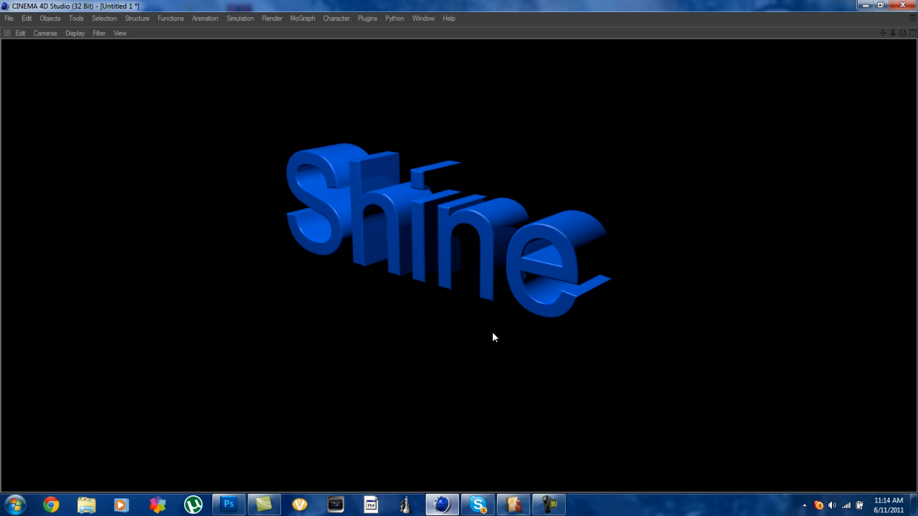
{"action": "mouse_move", "coordinate": [534, 253]}
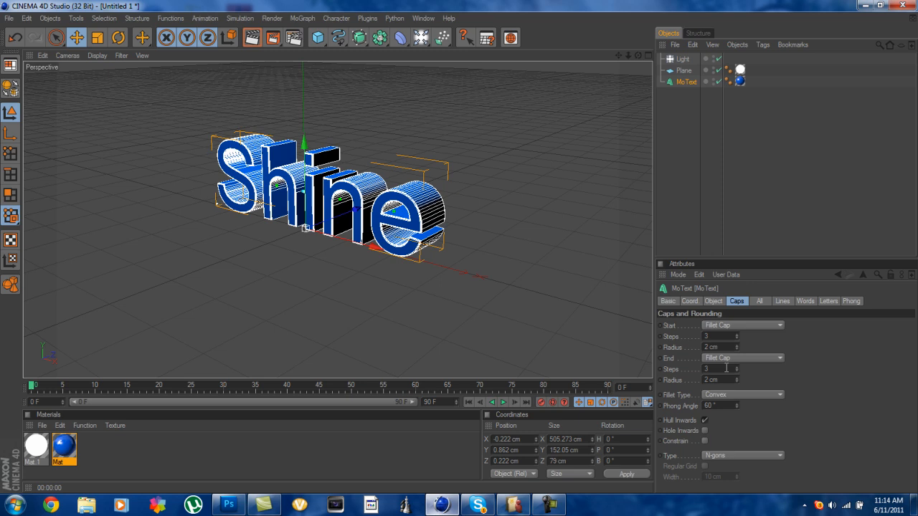
Step: Select the Light in the Object Manager to show its settings
{"action": "left_click", "coordinate": [682, 58]}
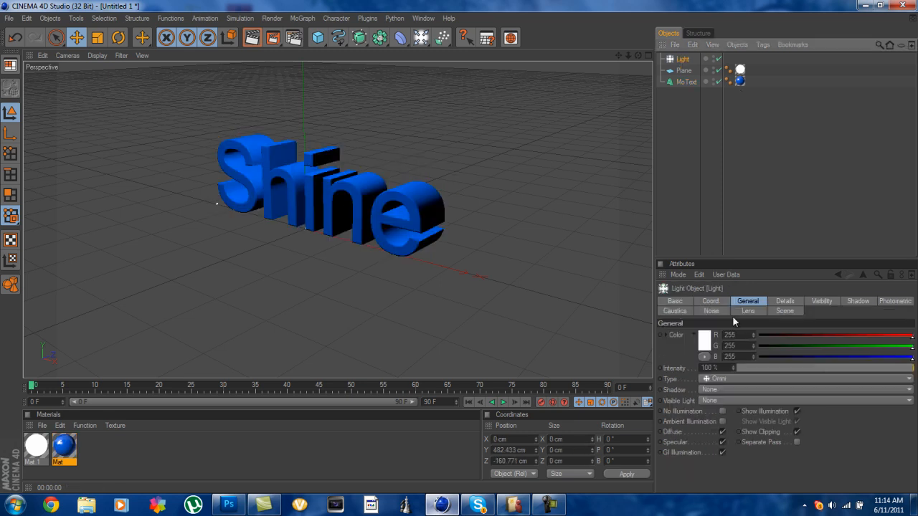
{"action": "mouse_move", "coordinate": [761, 385]}
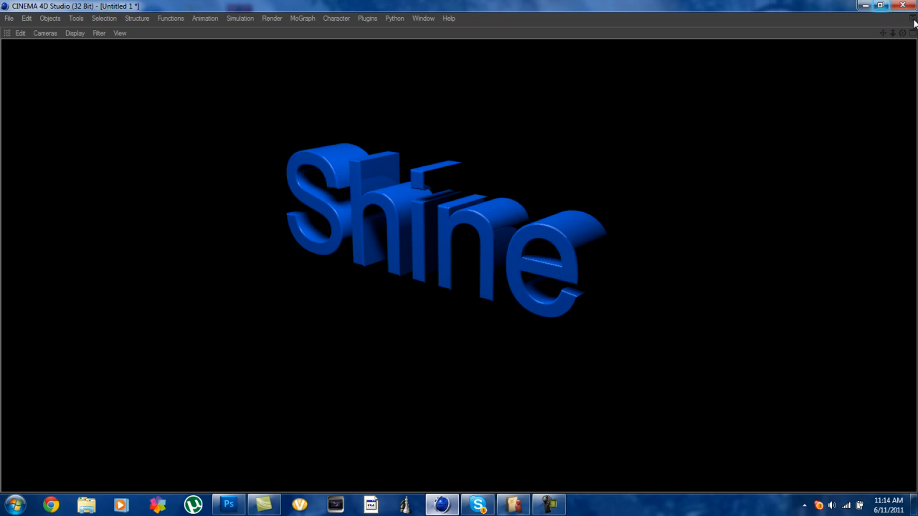
{"action": "mouse_move", "coordinate": [800, 65]}
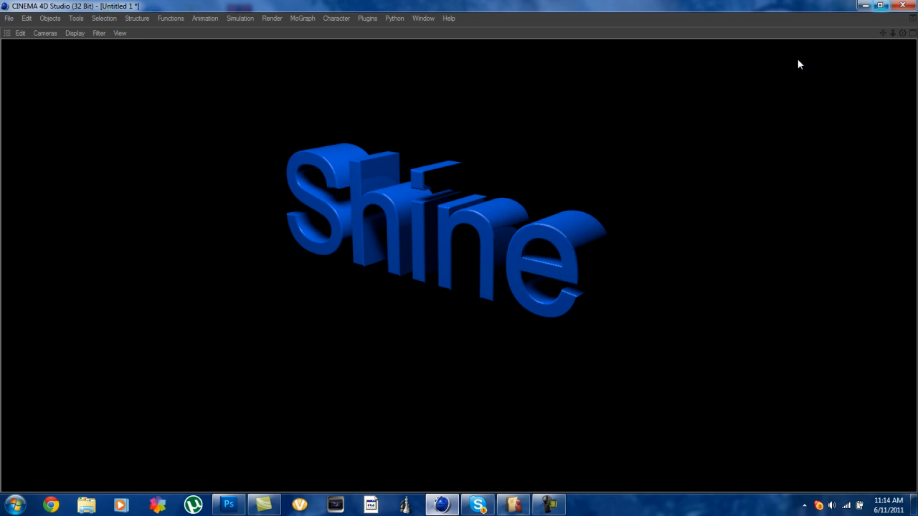
{"action": "mouse_move", "coordinate": [723, 121]}
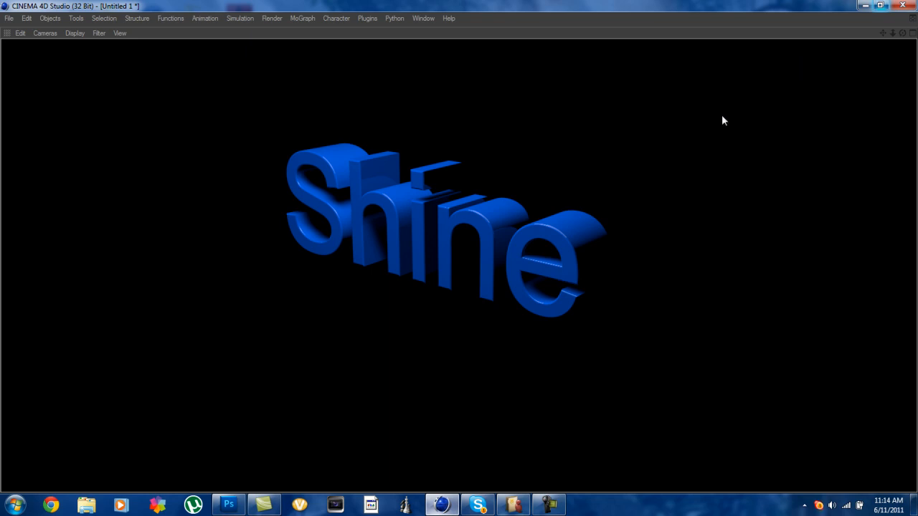
{"action": "mouse_move", "coordinate": [522, 124]}
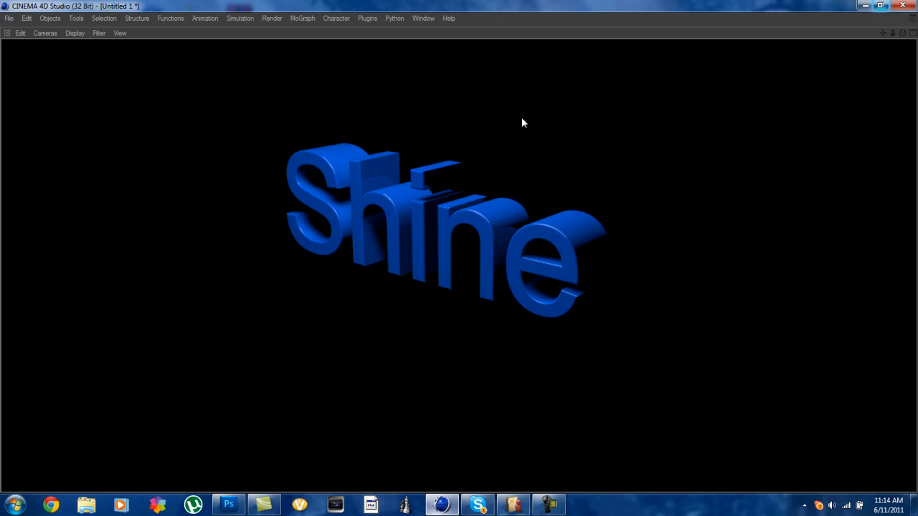
{"action": "mouse_move", "coordinate": [371, 184]}
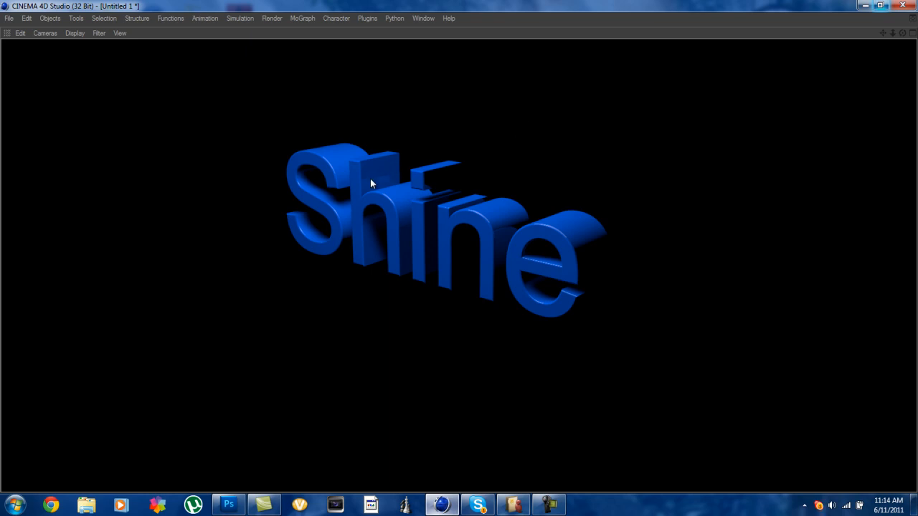
{"action": "mouse_move", "coordinate": [545, 183]}
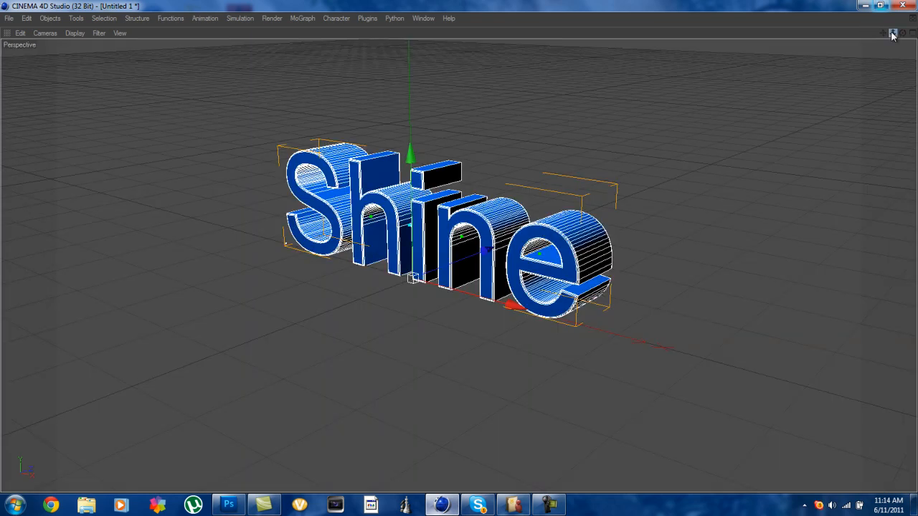
Step: Drag in the Perspective viewport to move closer to the Shine text
{"action": "left_click_drag", "start_coordinate": [459, 258], "coordinate": [695, 186]}
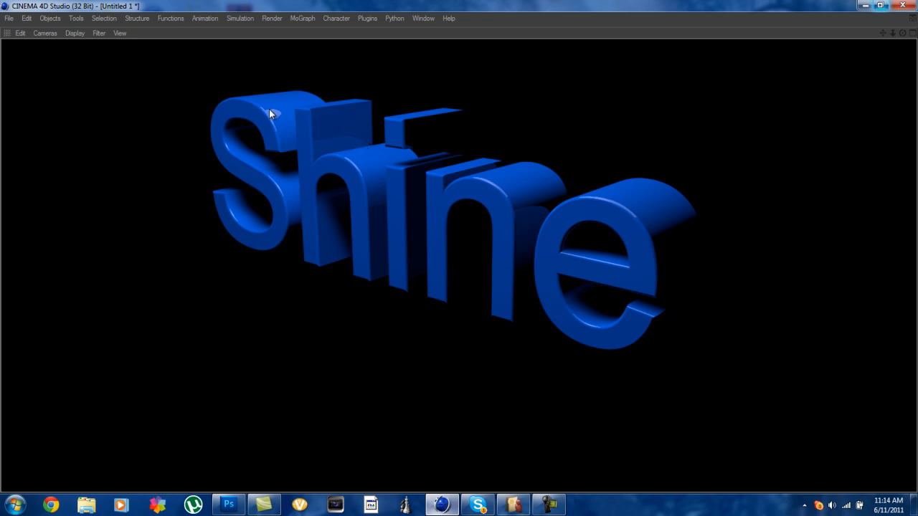
{"action": "mouse_move", "coordinate": [274, 121]}
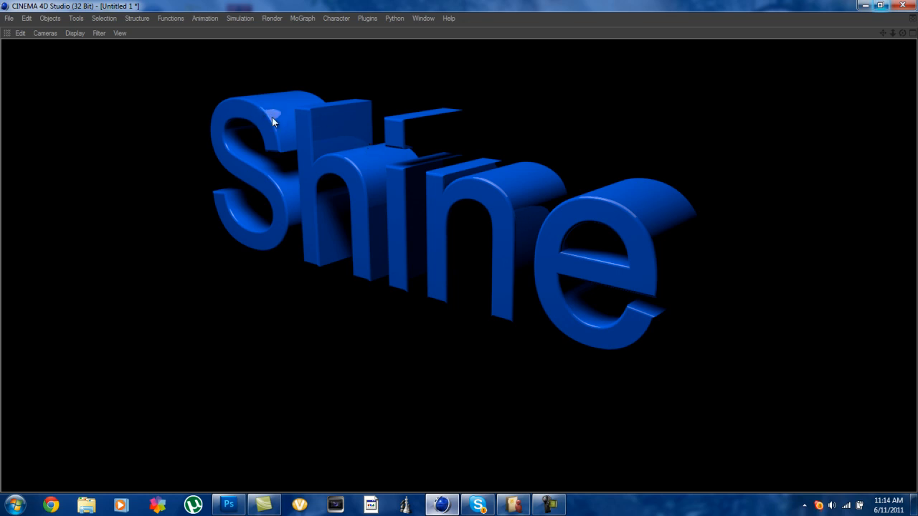
{"action": "mouse_move", "coordinate": [279, 114]}
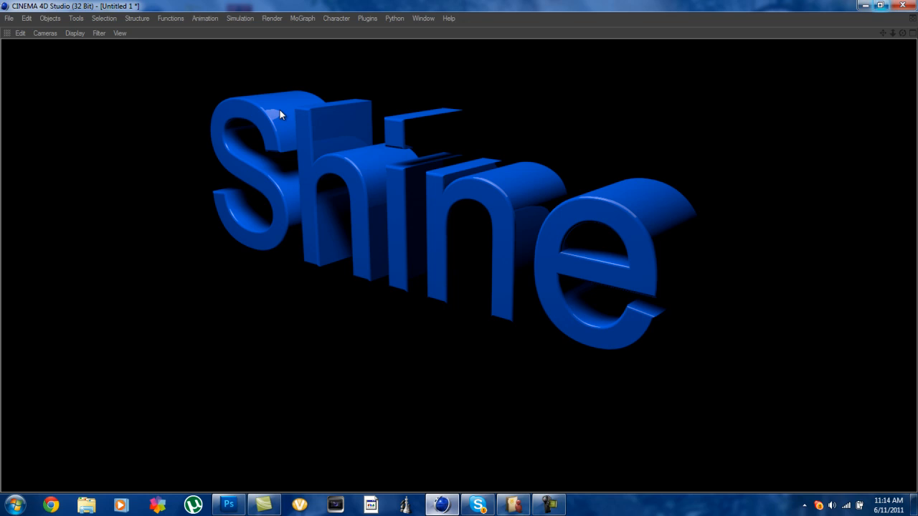
{"action": "mouse_move", "coordinate": [279, 135]}
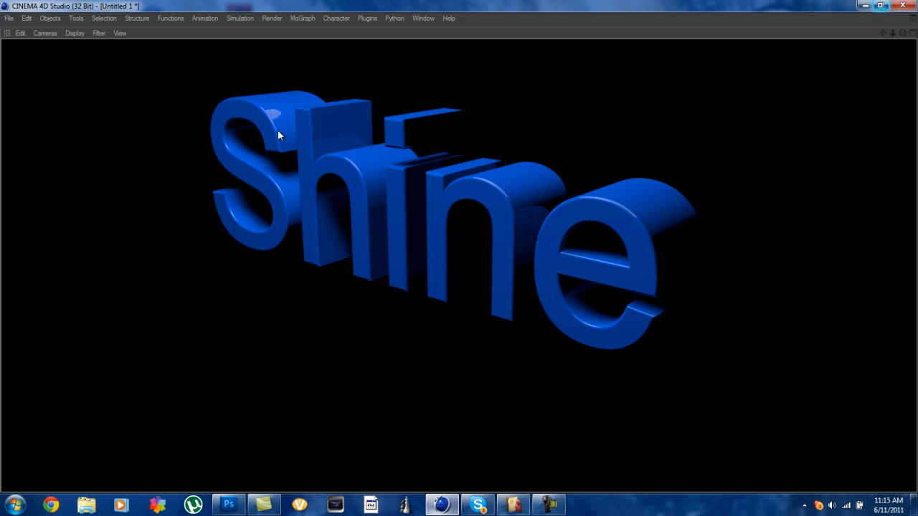
{"action": "mouse_move", "coordinate": [516, 213]}
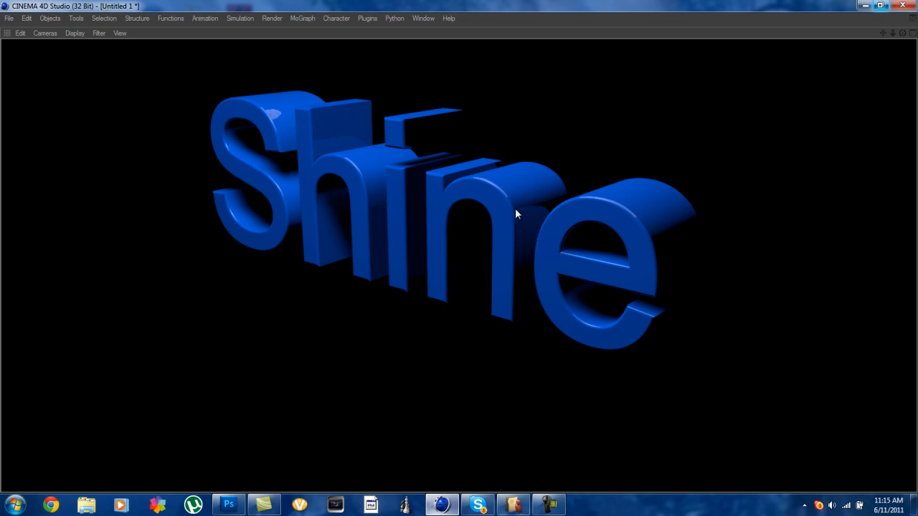
{"action": "mouse_move", "coordinate": [510, 218]}
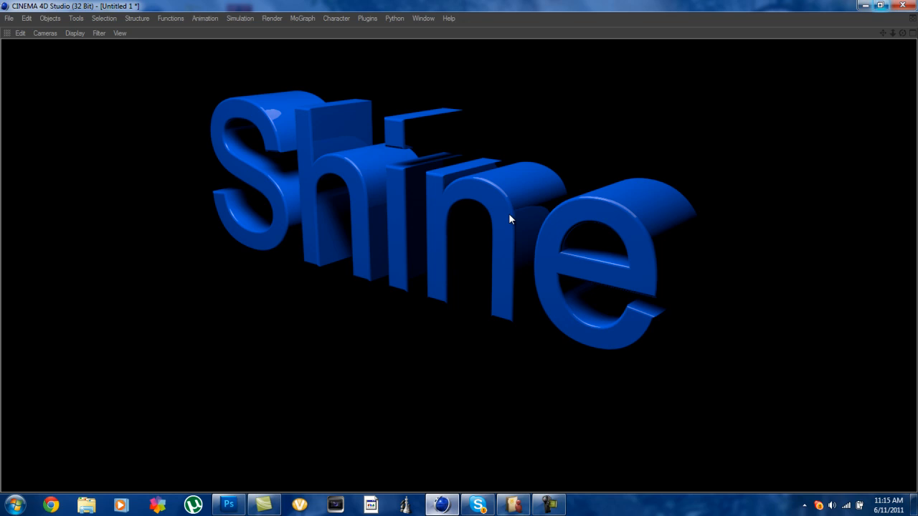
{"action": "mouse_move", "coordinate": [895, 35]}
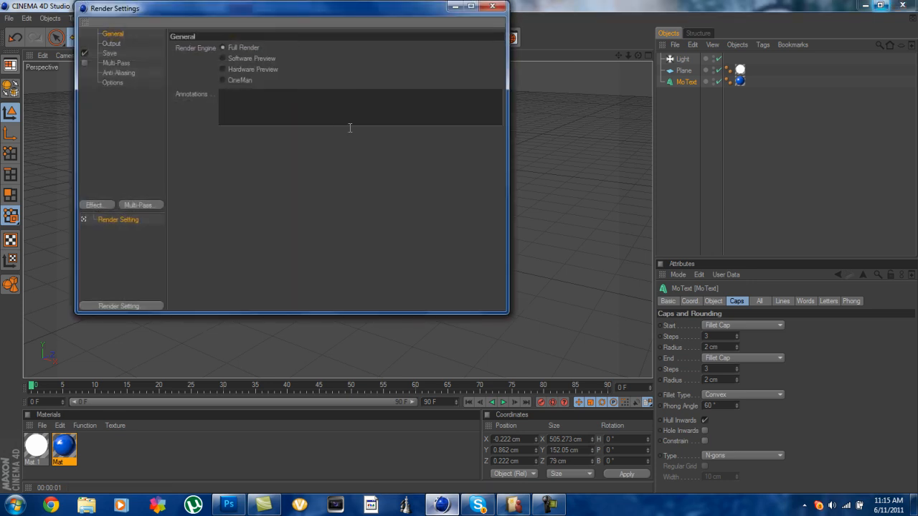
Step: Review the Output, Anti-Aliasing and Options pages of Render Settings
{"action": "left_click", "coordinate": [112, 43]}
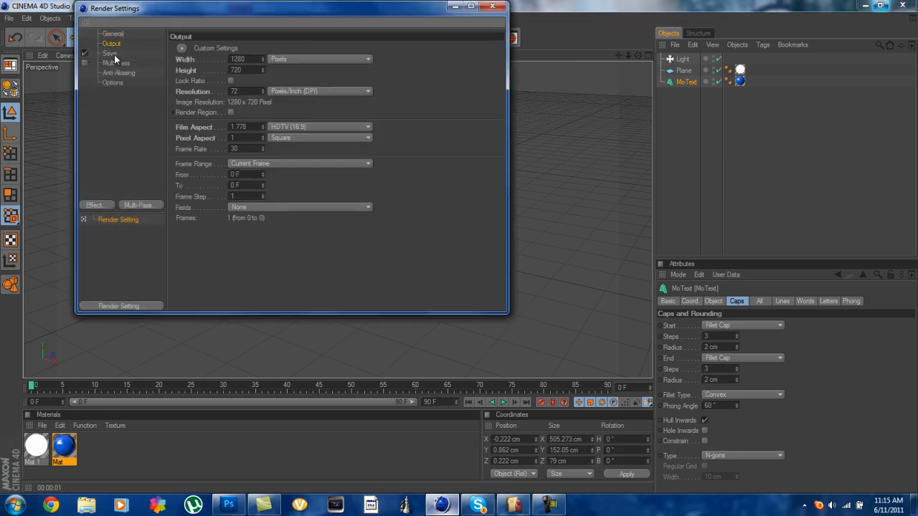
{"action": "left_click", "coordinate": [118, 72]}
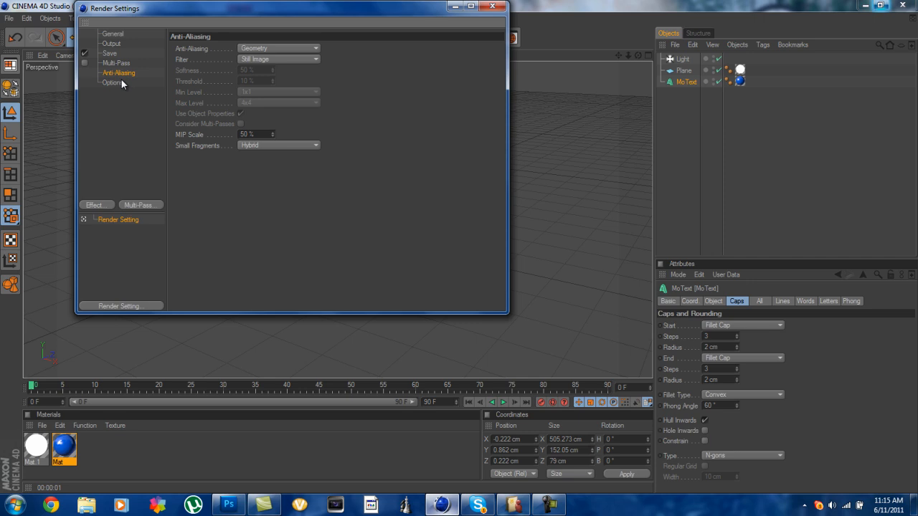
{"action": "left_click", "coordinate": [112, 82]}
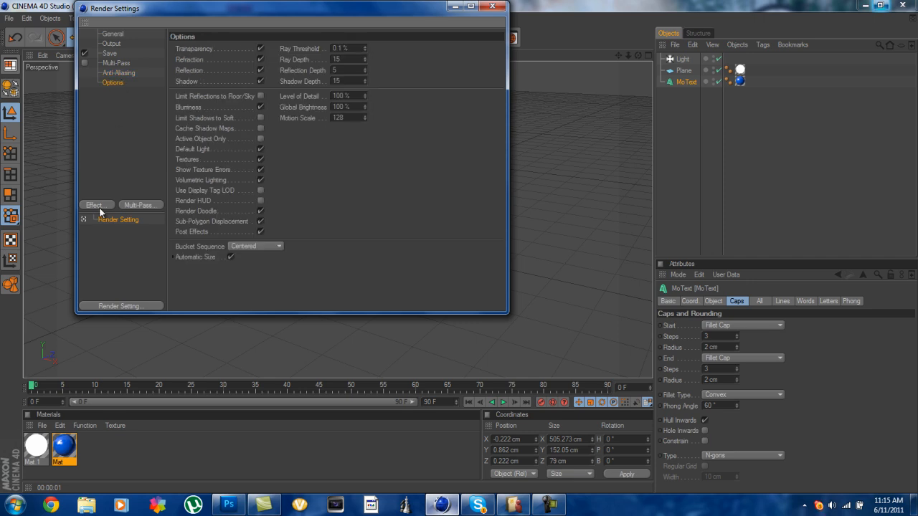
Step: Add a Color Correction post effect and raise its contrast slightly above zero
{"action": "left_click", "coordinate": [95, 206]}
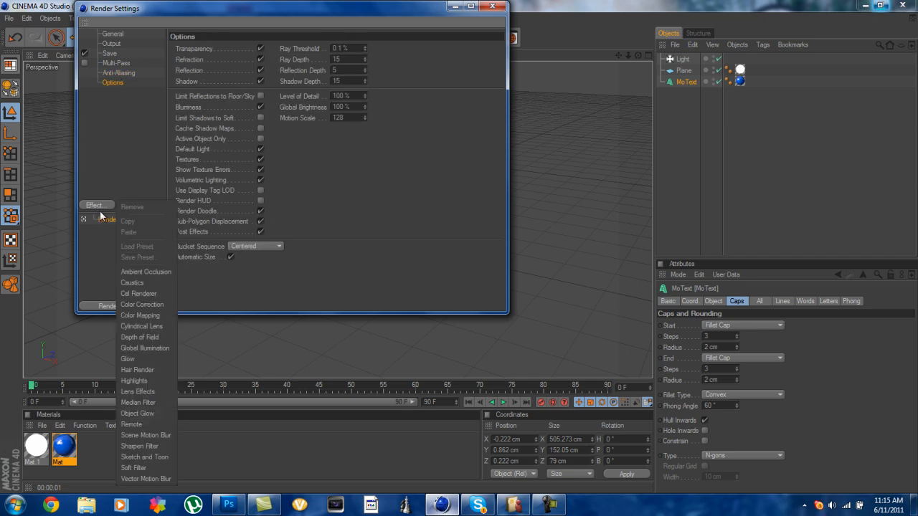
{"action": "left_click", "coordinate": [141, 304]}
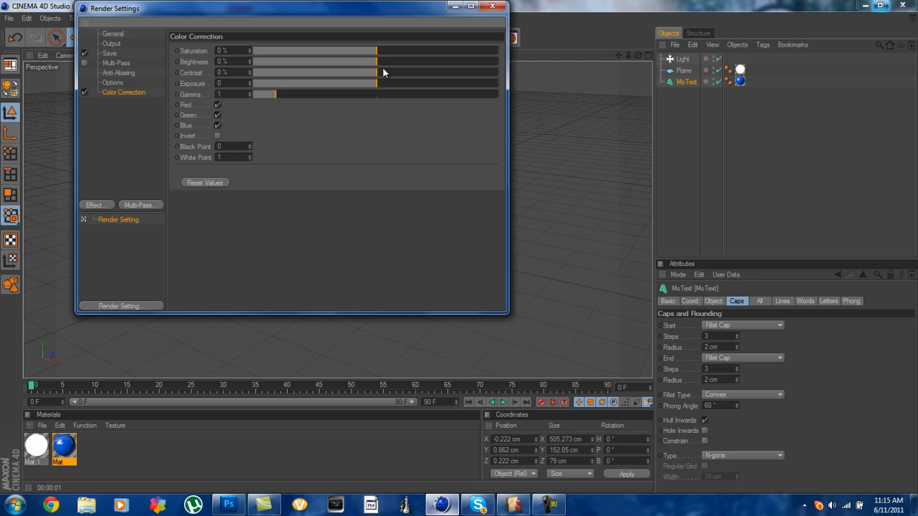
{"action": "left_click_drag", "start_coordinate": [375, 72], "coordinate": [390, 72]}
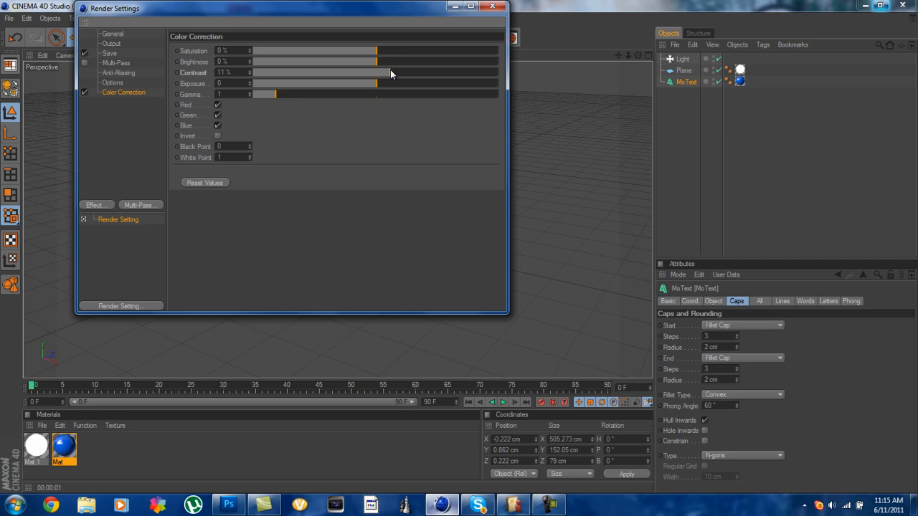
{"action": "left_click_drag", "start_coordinate": [375, 72], "coordinate": [393, 72]}
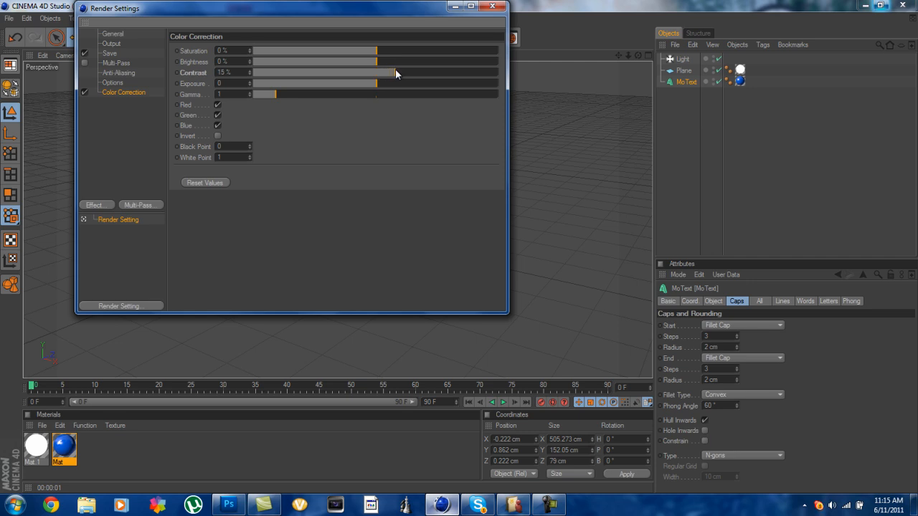
{"action": "left_click", "coordinate": [95, 205]}
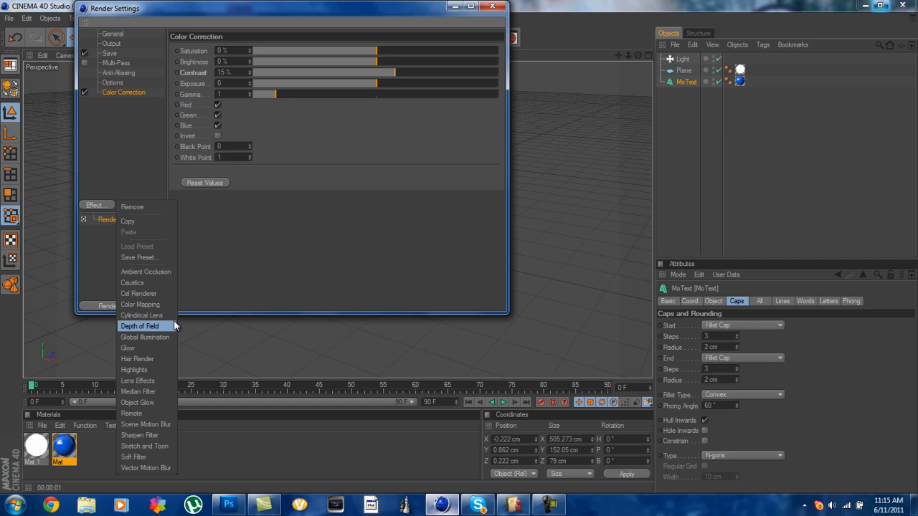
Step: Add the Global Illumination effect and set its GI mode to IR + QMC (Still Image)
{"action": "left_click", "coordinate": [145, 337]}
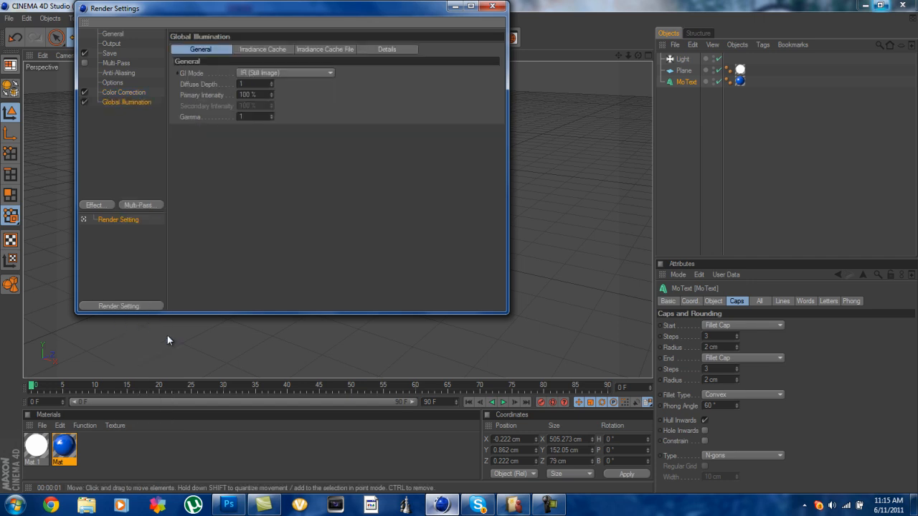
{"action": "mouse_move", "coordinate": [232, 89]}
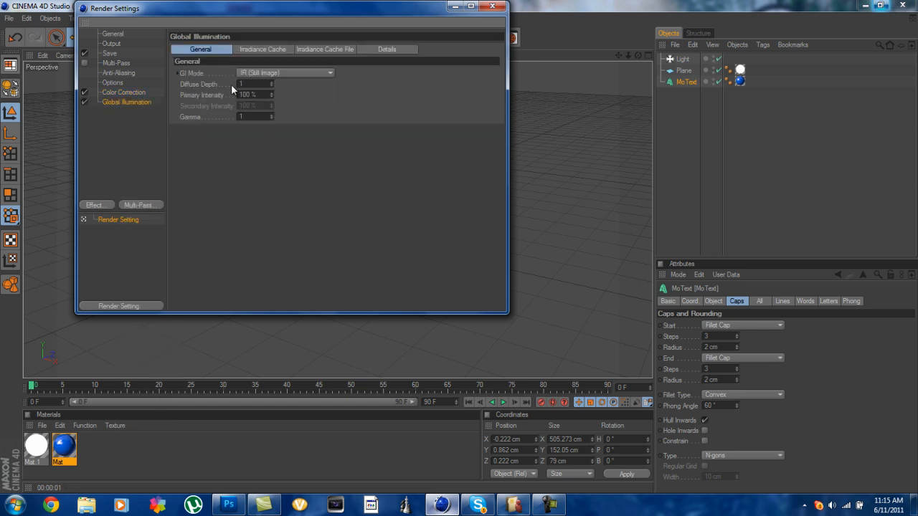
{"action": "left_click", "coordinate": [284, 72]}
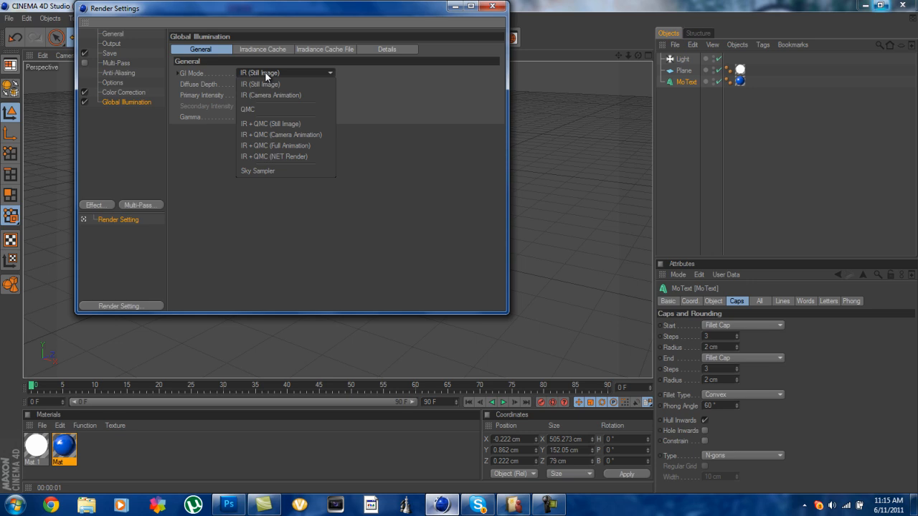
{"action": "left_click", "coordinate": [271, 123]}
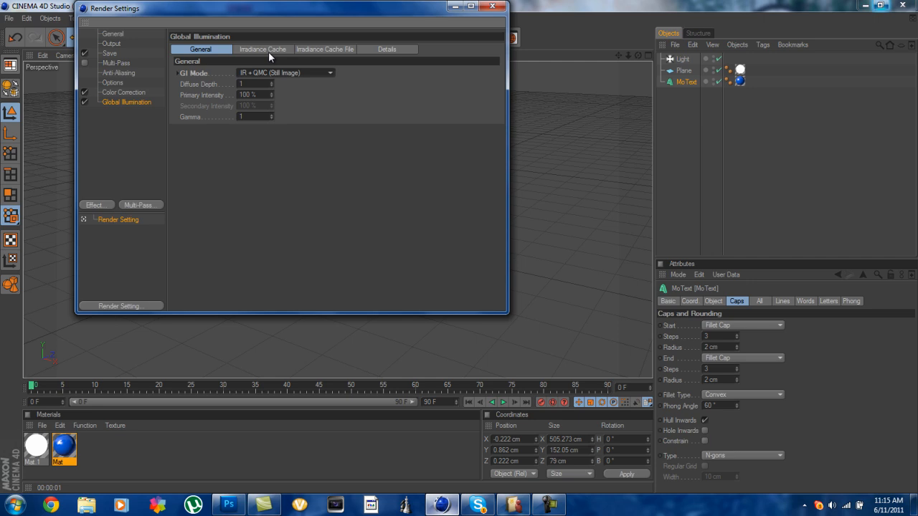
Step: Set the irradiance cache Stochastic Samples and Record Density to Low, reviewing the cache file and detail settings
{"action": "left_click", "coordinate": [262, 49]}
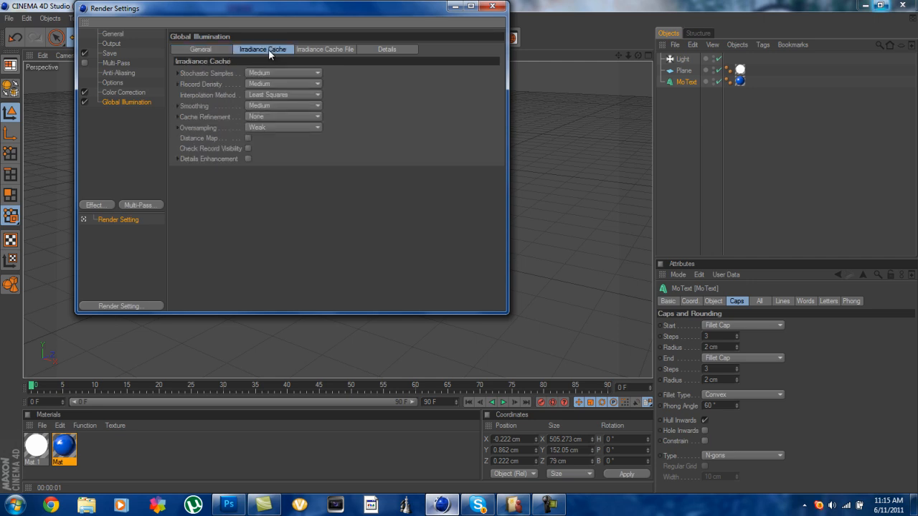
{"action": "left_click", "coordinate": [284, 72]}
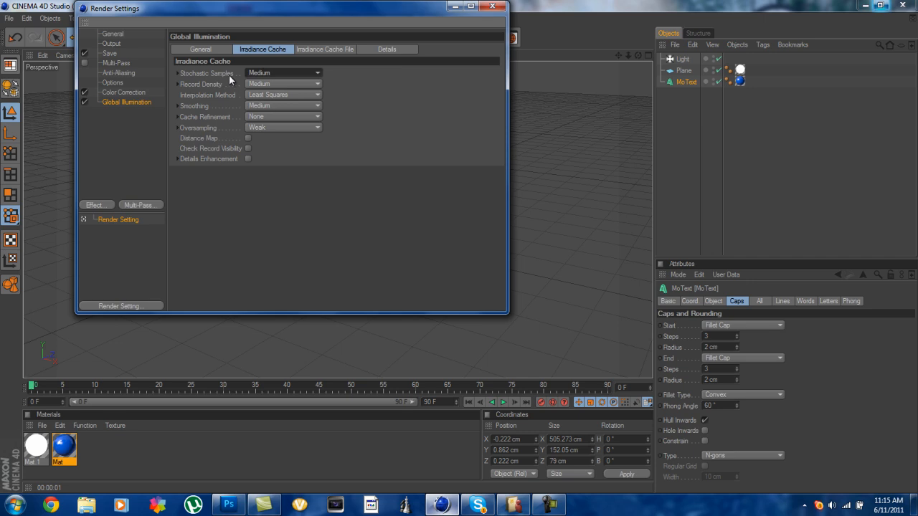
{"action": "left_click", "coordinate": [284, 83]}
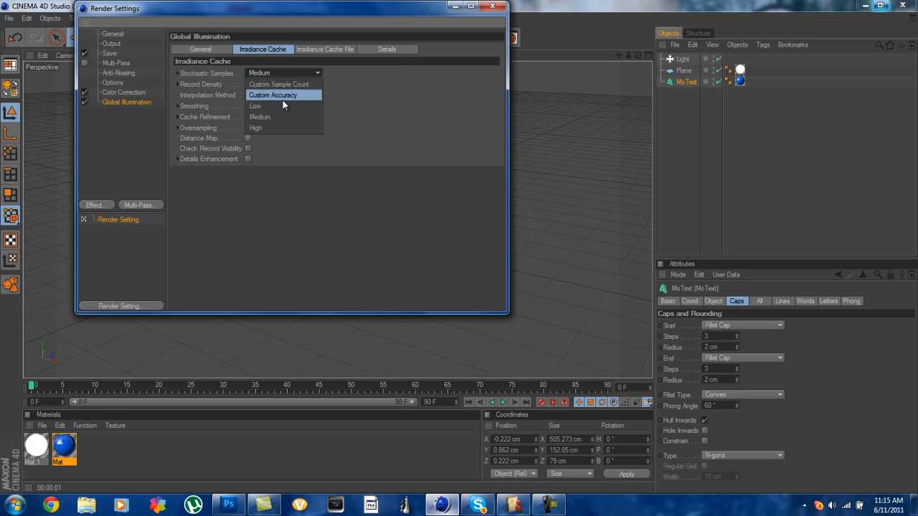
{"action": "left_click", "coordinate": [255, 106]}
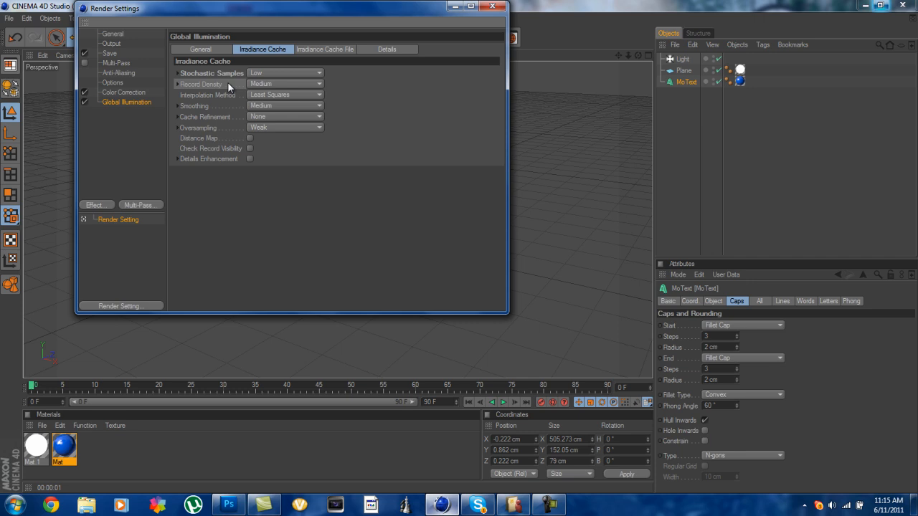
{"action": "left_click", "coordinate": [285, 83]}
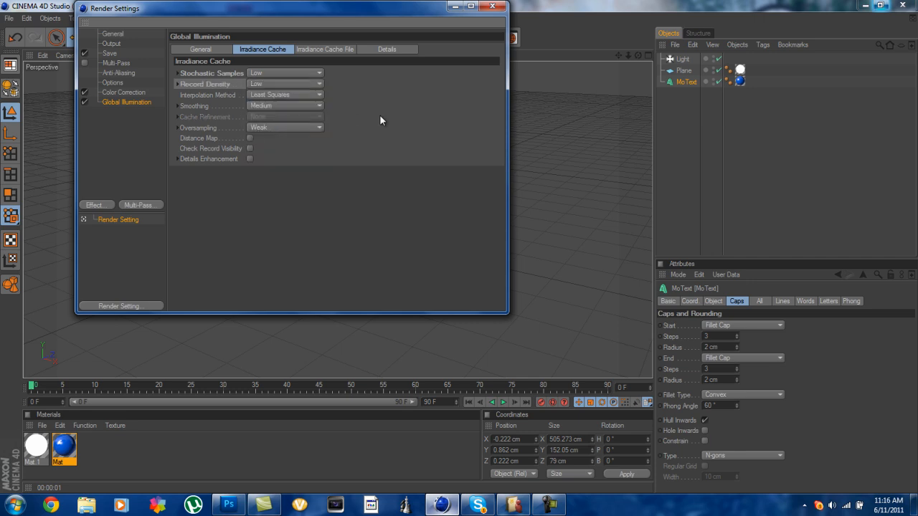
{"action": "left_click", "coordinate": [324, 49]}
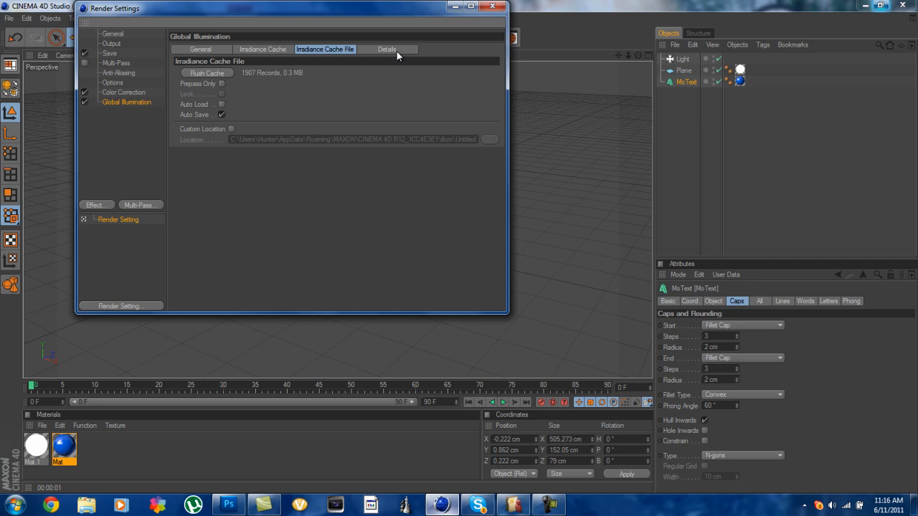
{"action": "left_click", "coordinate": [387, 49]}
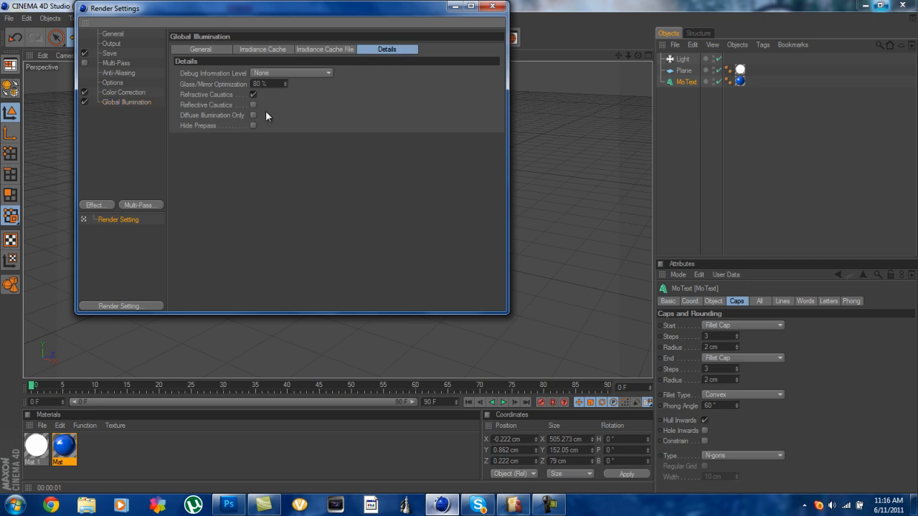
{"action": "left_click", "coordinate": [499, 6]}
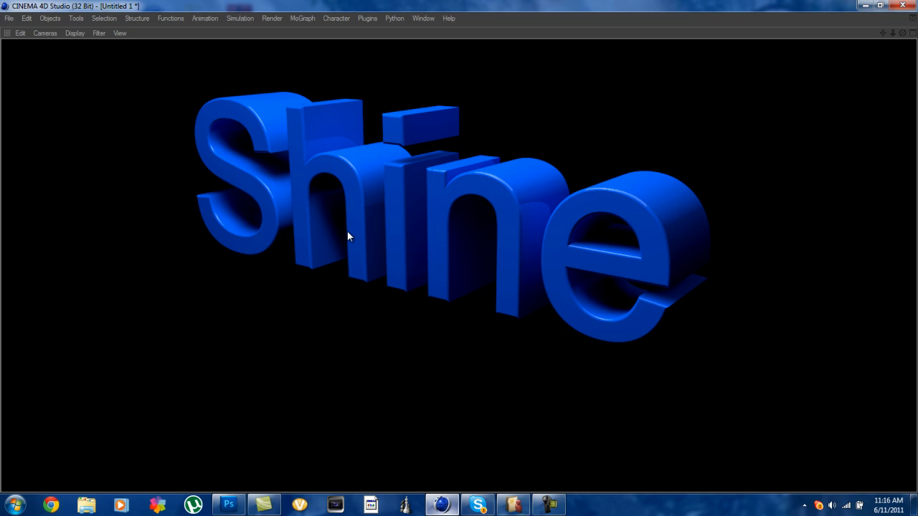
{"action": "mouse_move", "coordinate": [867, 72]}
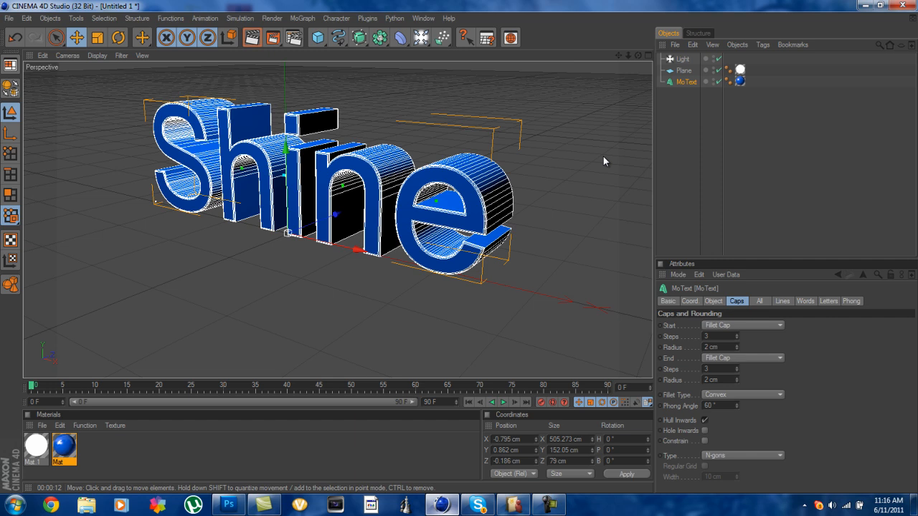
{"action": "mouse_move", "coordinate": [644, 63]}
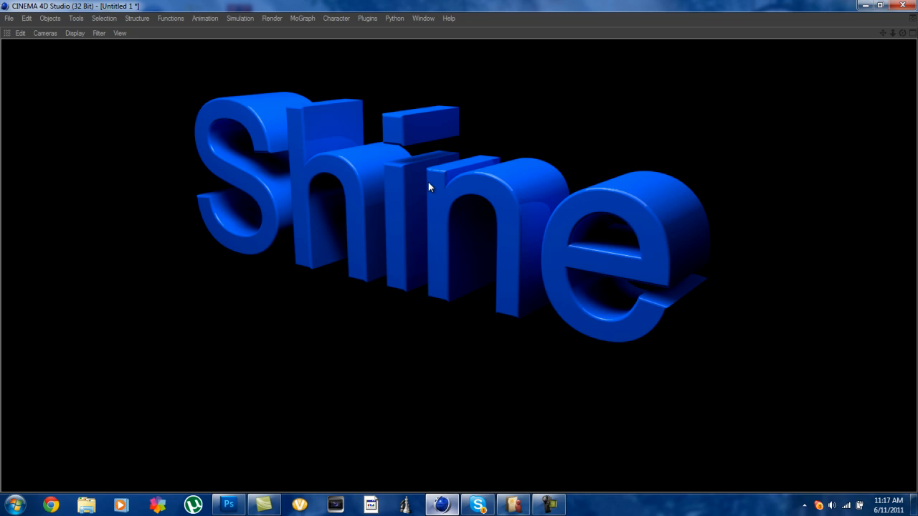
{"action": "mouse_move", "coordinate": [519, 172]}
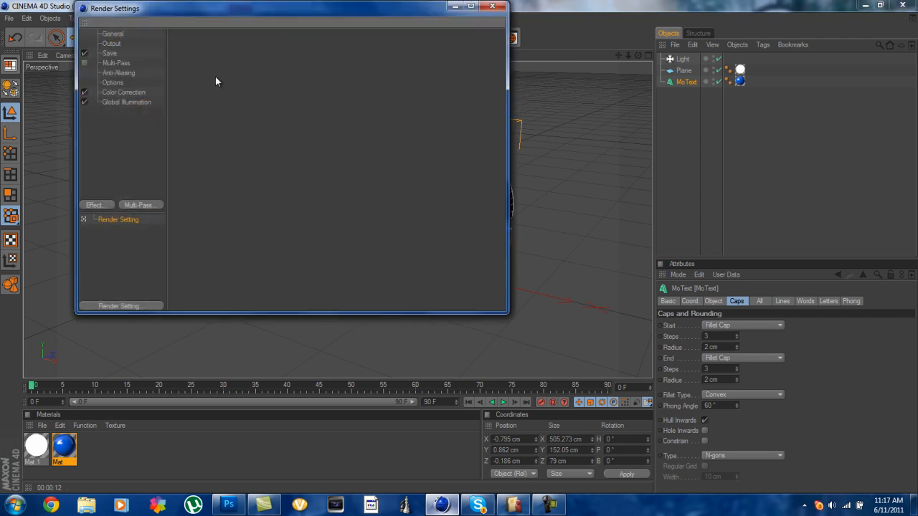
{"action": "mouse_move", "coordinate": [121, 74]}
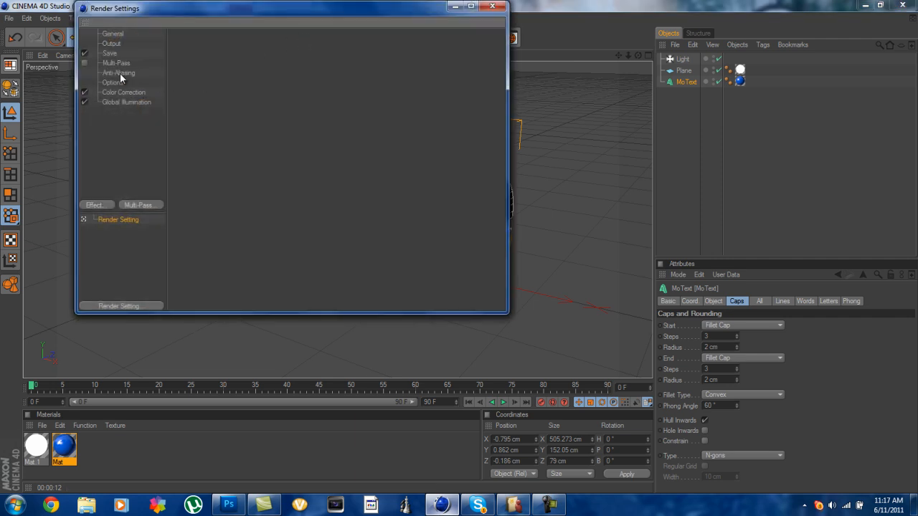
Step: Set anti-aliasing to Best with the Still Image filter
{"action": "left_click", "coordinate": [118, 72]}
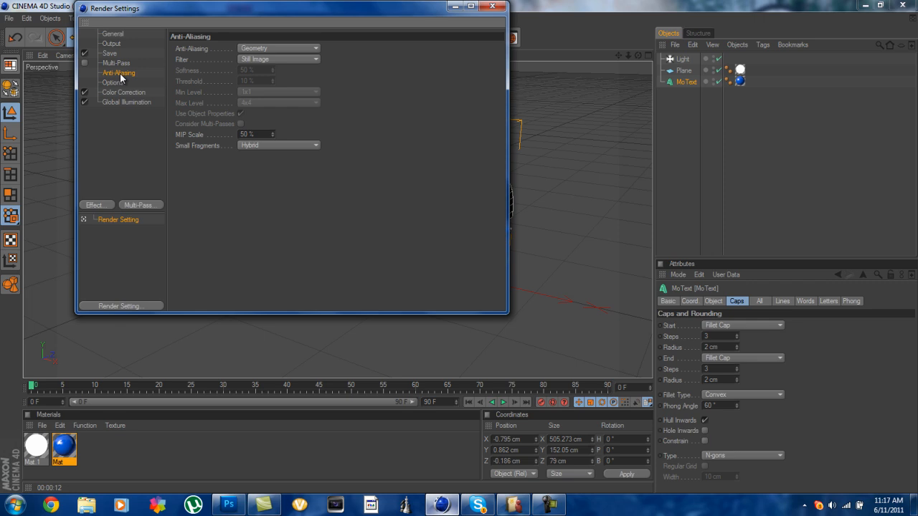
{"action": "mouse_move", "coordinate": [200, 55]}
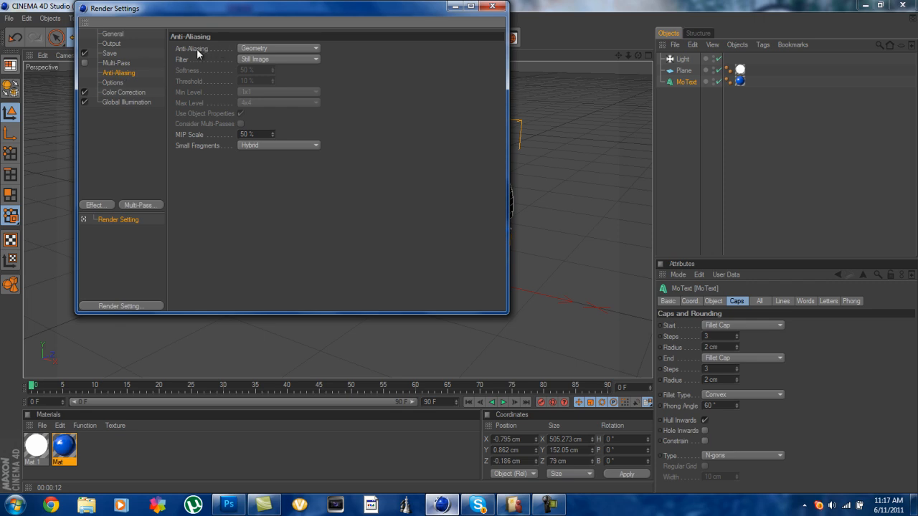
{"action": "mouse_move", "coordinate": [261, 51]}
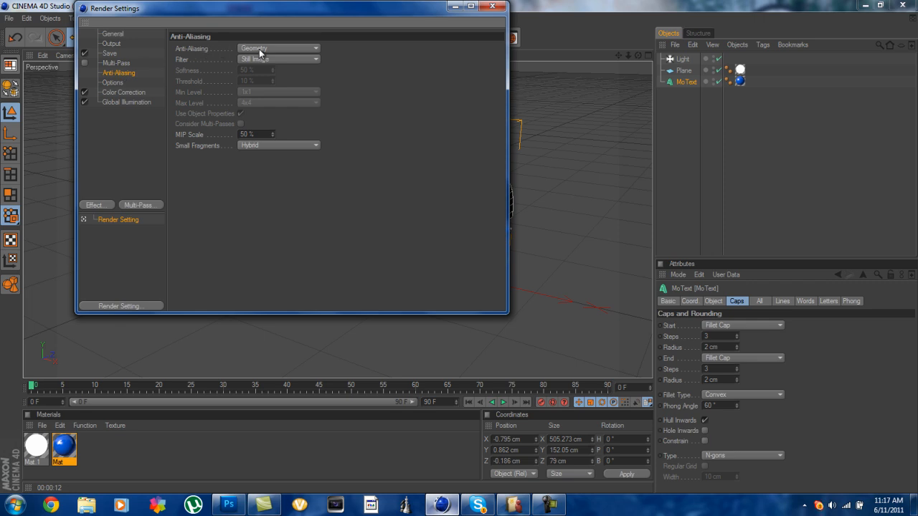
{"action": "left_click", "coordinate": [278, 49]}
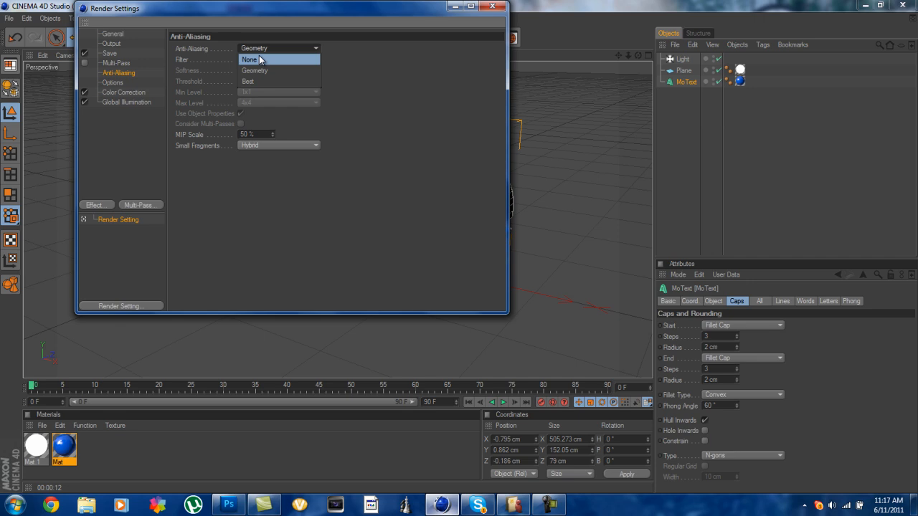
{"action": "left_click", "coordinate": [247, 80]}
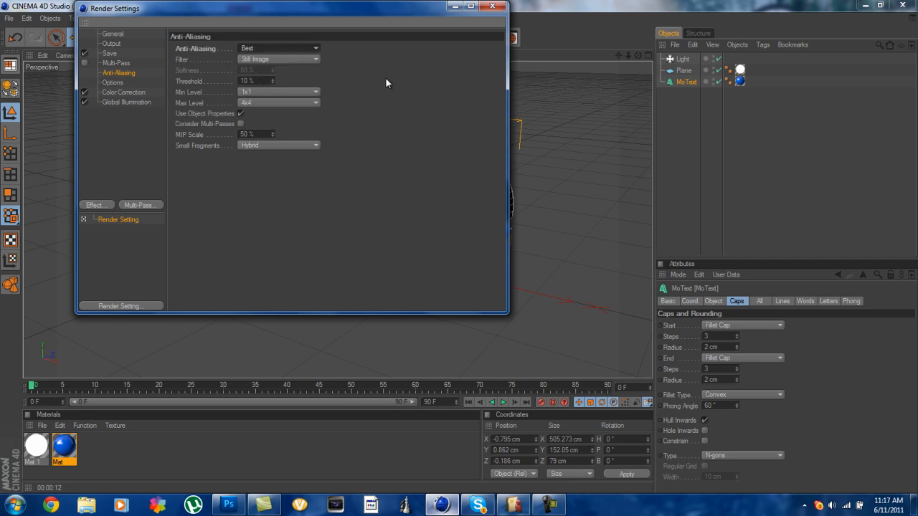
{"action": "left_click", "coordinate": [278, 59]}
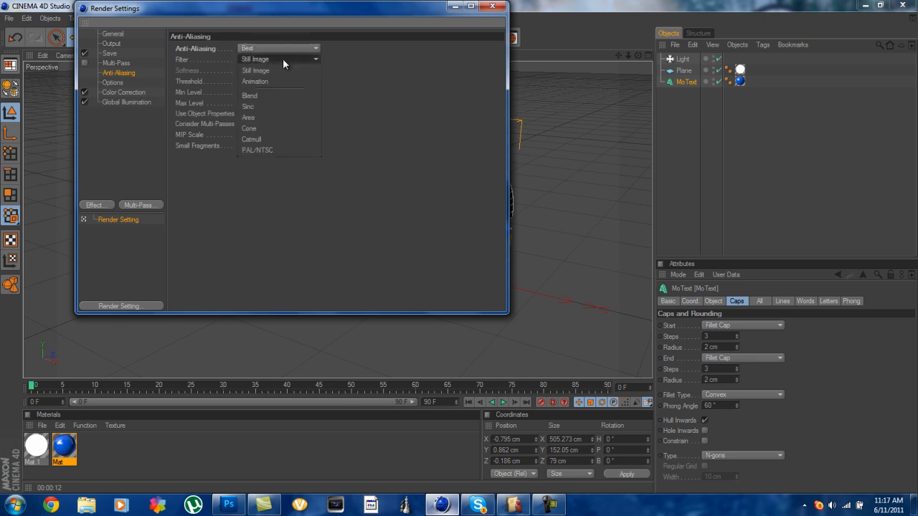
{"action": "left_click", "coordinate": [255, 71]}
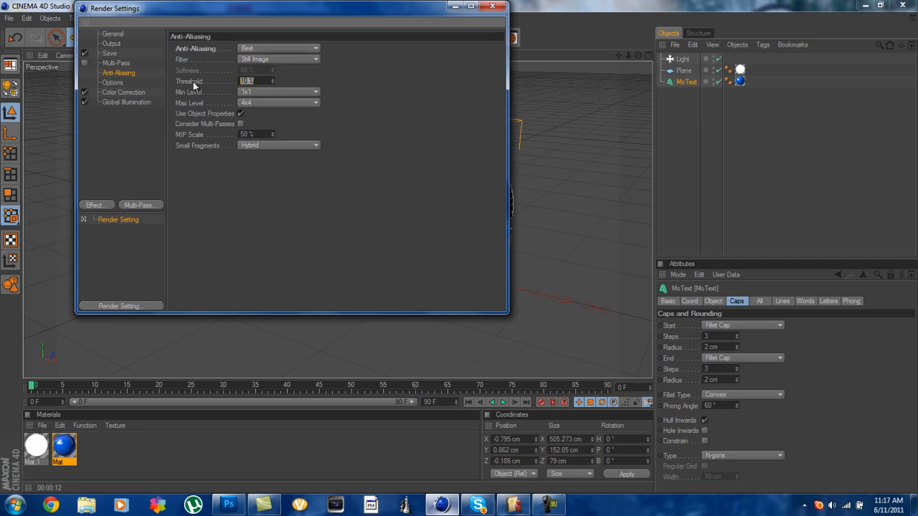
Step: Give anti-aliasing a 5% threshold and 2x2 minimum level, then close Render Settings
{"action": "type", "text": "5"}
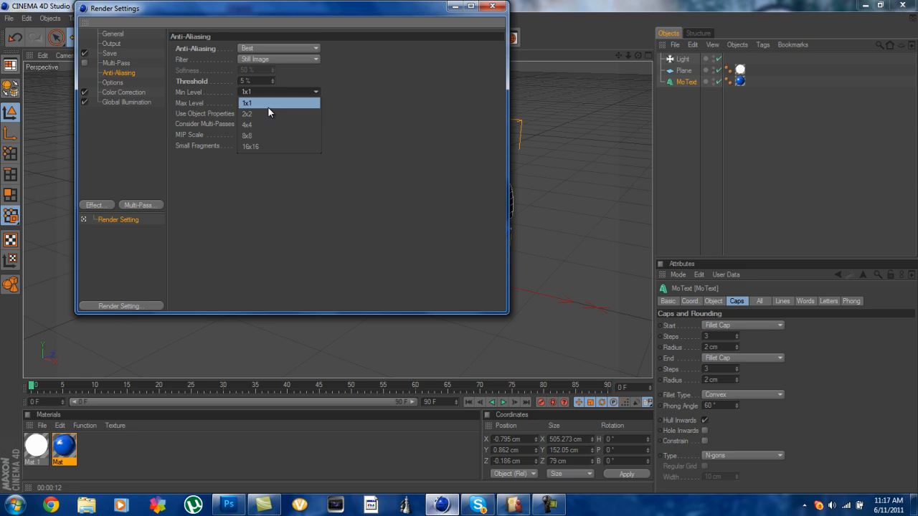
{"action": "left_click", "coordinate": [247, 113]}
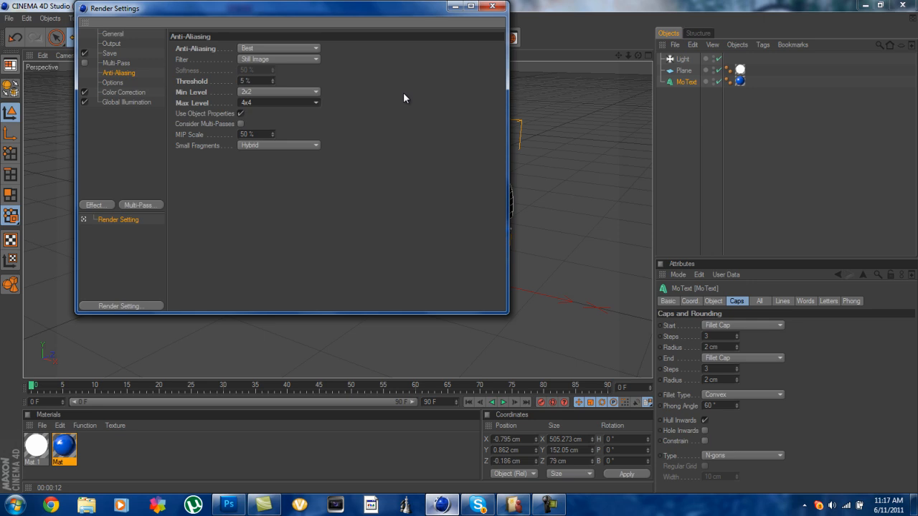
{"action": "mouse_move", "coordinate": [263, 95]}
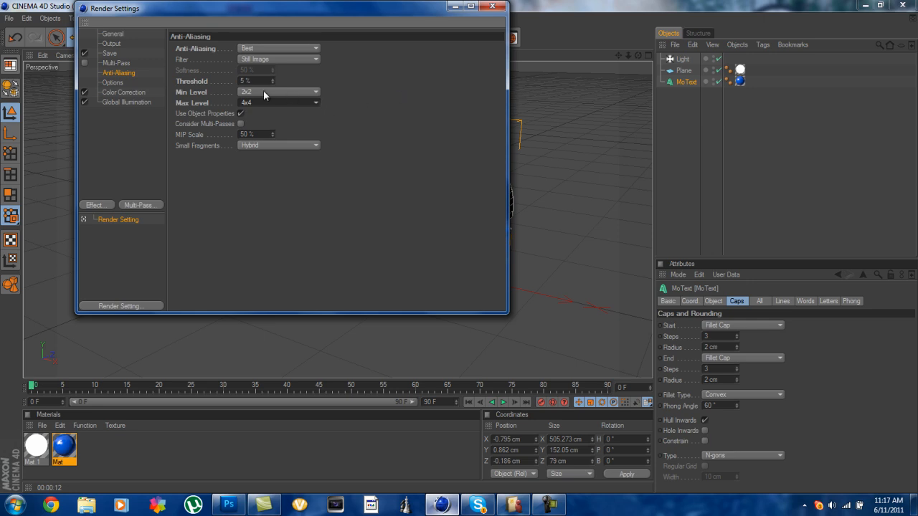
{"action": "mouse_move", "coordinate": [358, 101]}
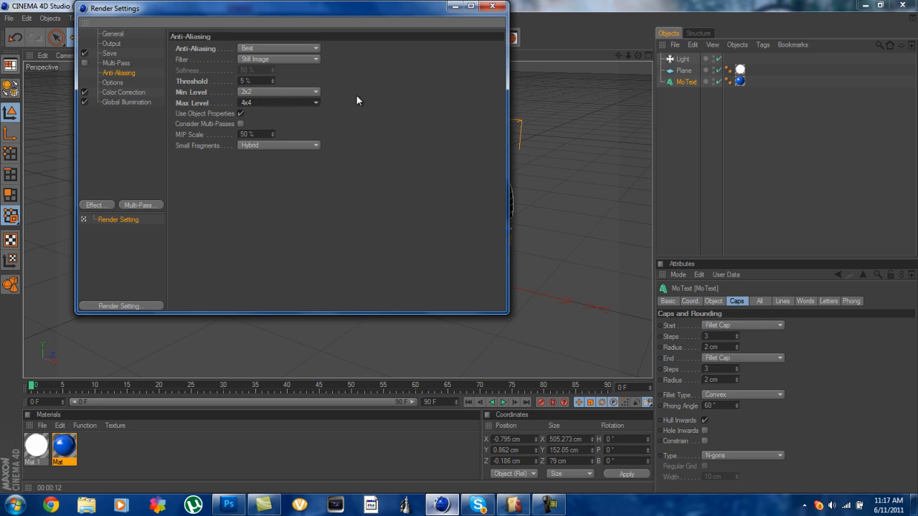
{"action": "mouse_move", "coordinate": [528, 8]}
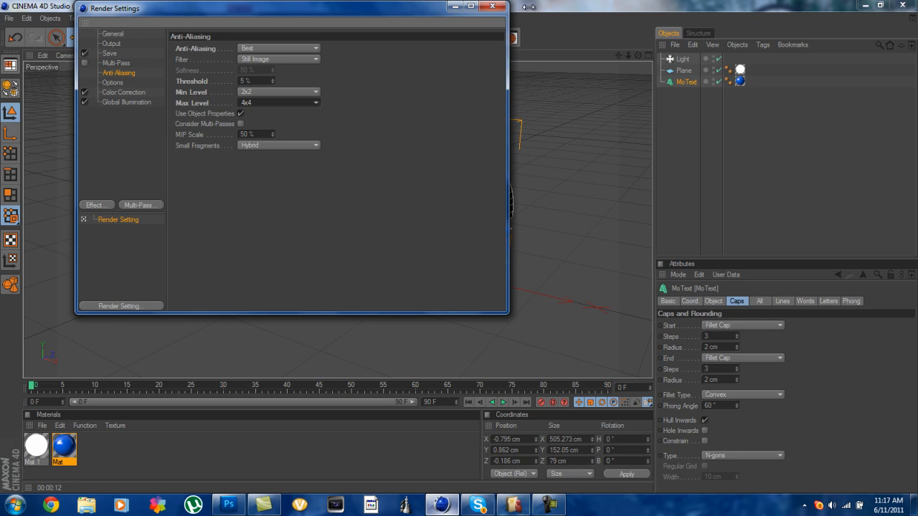
{"action": "left_click", "coordinate": [493, 8]}
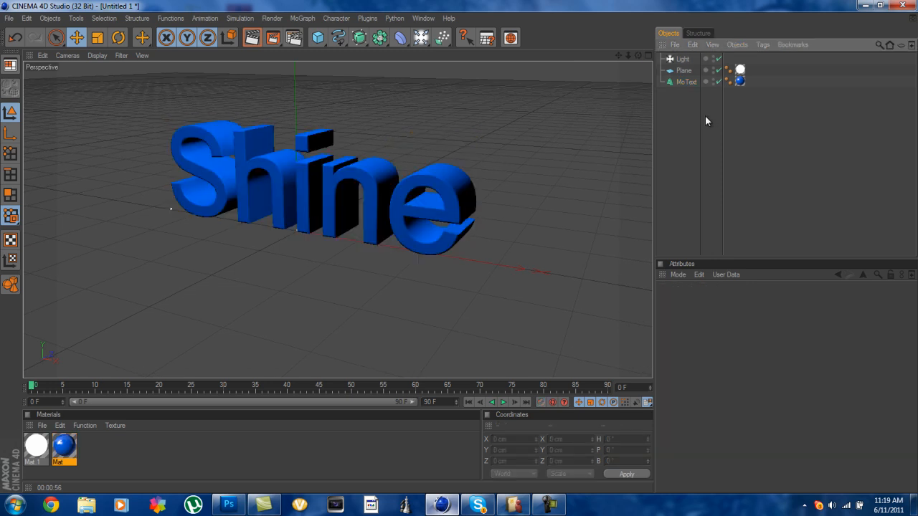
Step: Expand the MoText hierarchy, select the letter h's Extrude object and rotate it out of line
{"action": "left_click", "coordinate": [686, 82]}
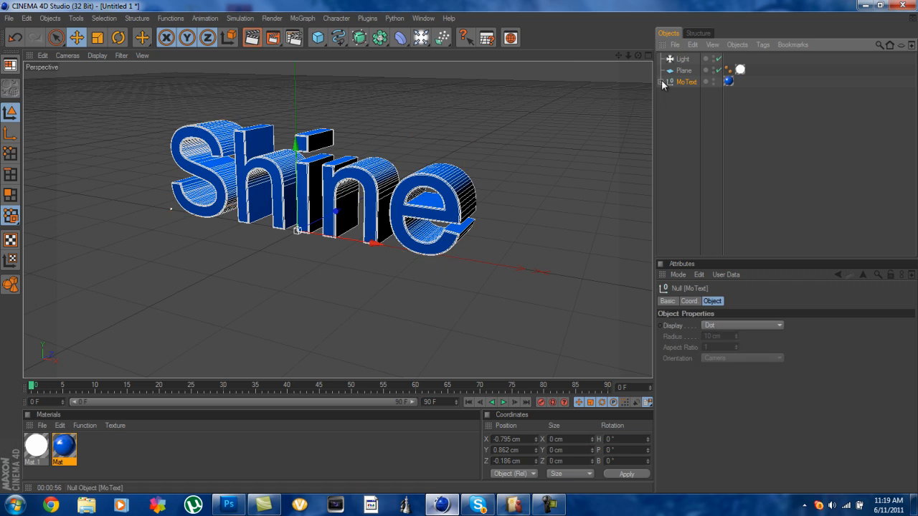
{"action": "left_click", "coordinate": [663, 81]}
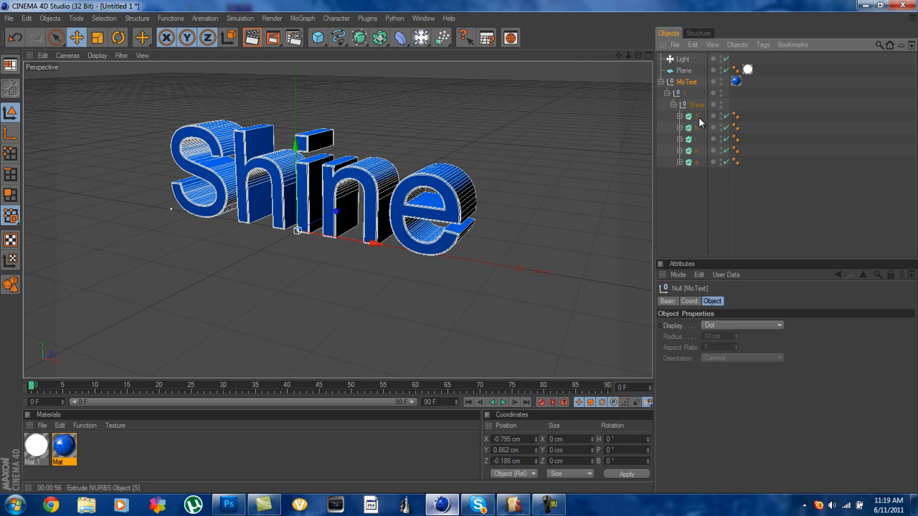
{"action": "left_click", "coordinate": [118, 37]}
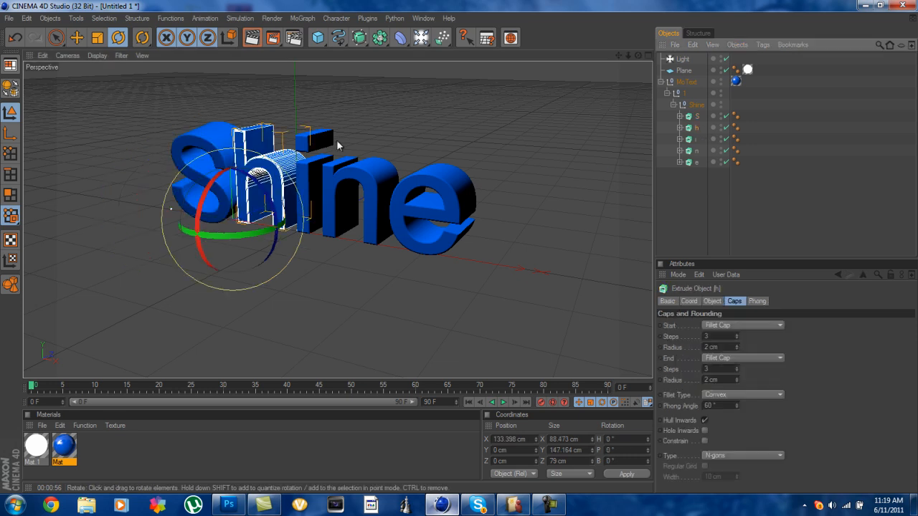
{"action": "left_click_drag", "start_coordinate": [337, 143], "coordinate": [240, 186]}
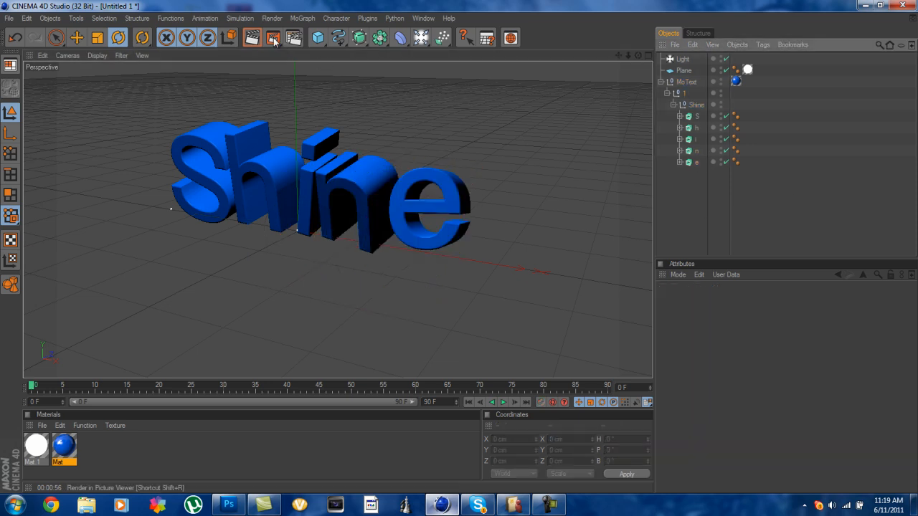
Step: Render the tilted Shine text to the Picture Viewer, close the result and hide Cinema 4D
{"action": "left_click", "coordinate": [272, 37]}
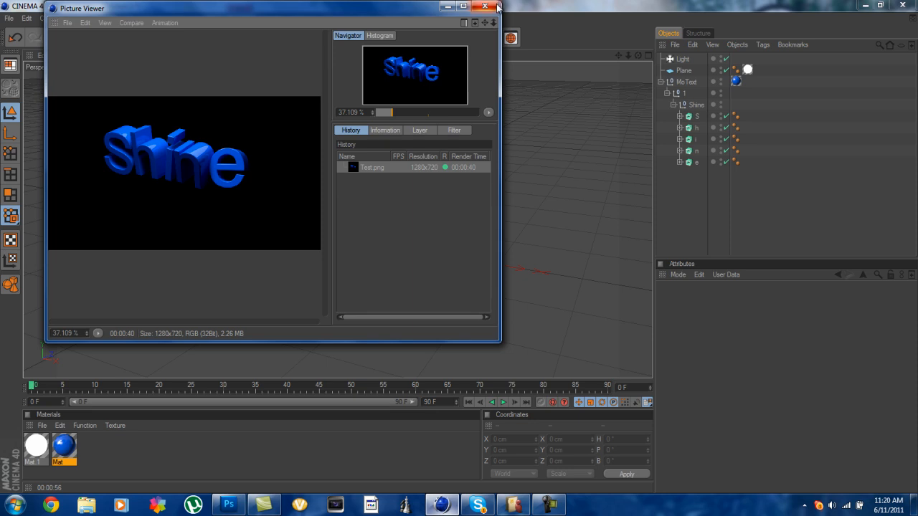
{"action": "mouse_move", "coordinate": [496, 8]}
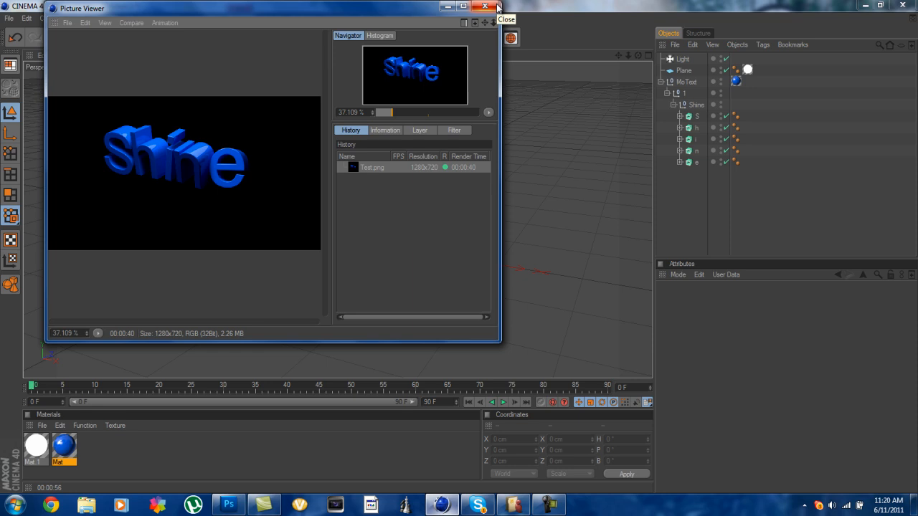
{"action": "left_click", "coordinate": [485, 6]}
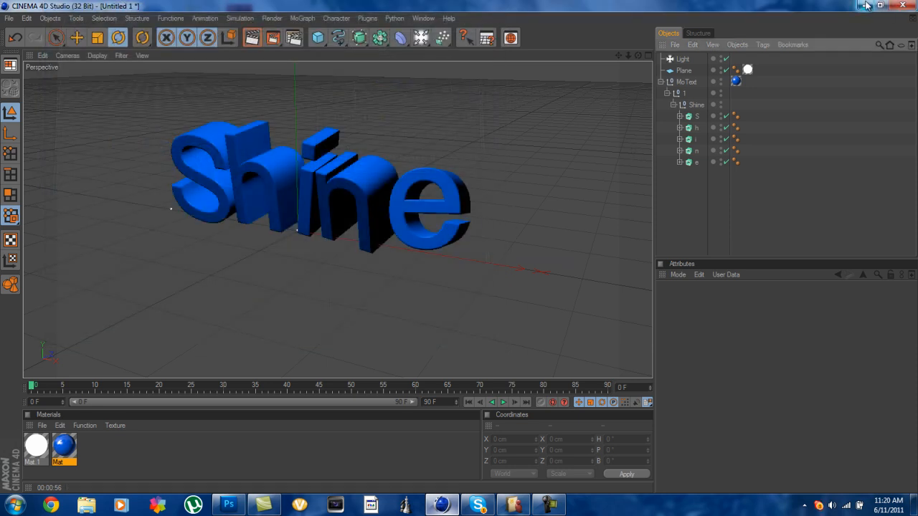
{"action": "left_click", "coordinate": [878, 6]}
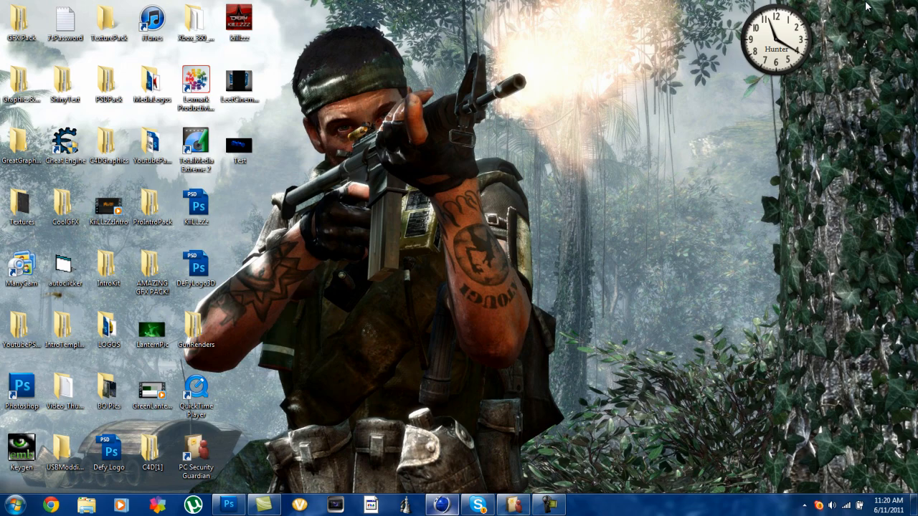
{"action": "left_click", "coordinate": [240, 144]}
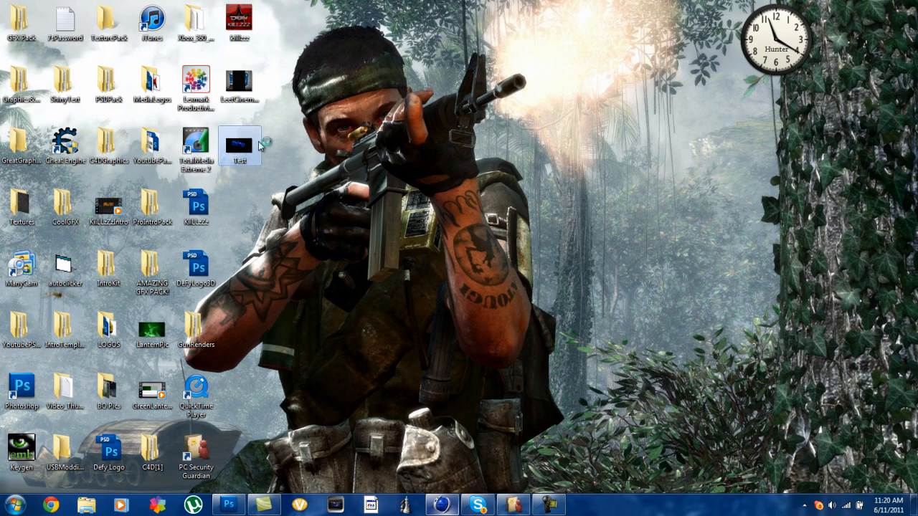
{"action": "double_click", "coordinate": [240, 146]}
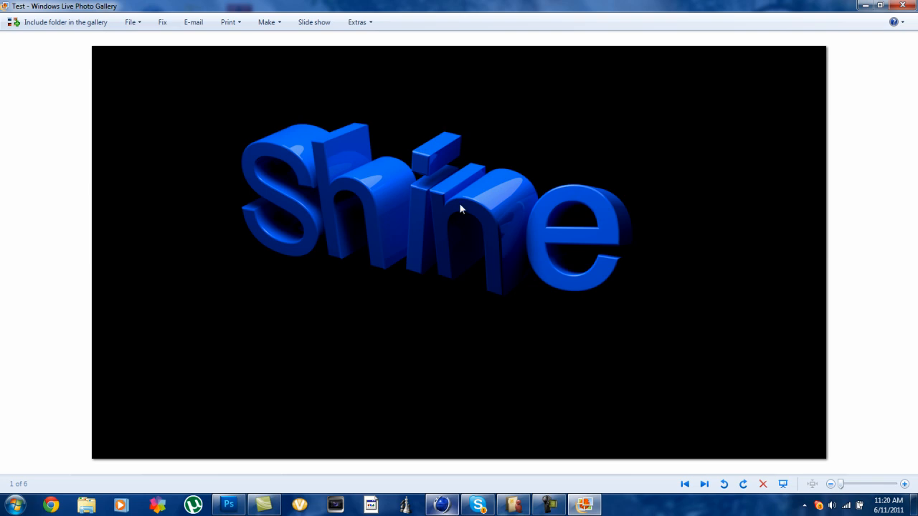
{"action": "mouse_move", "coordinate": [631, 321]}
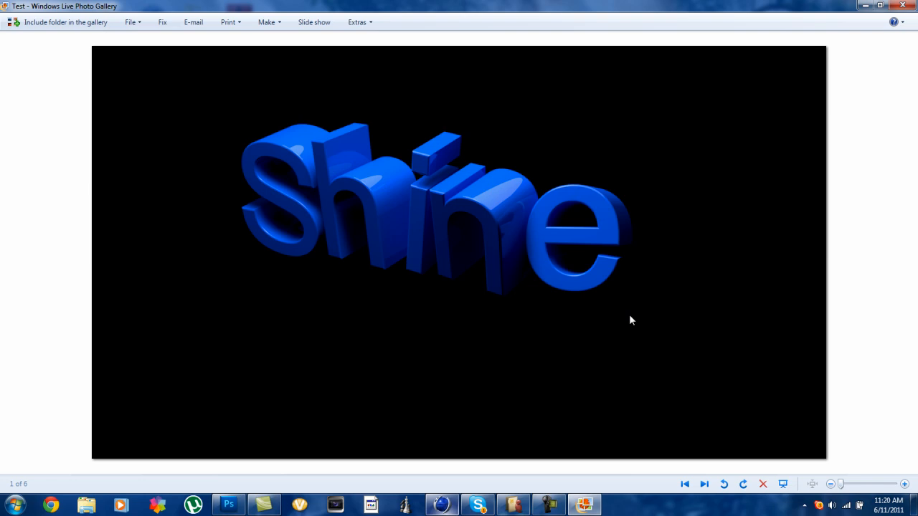
{"action": "mouse_move", "coordinate": [823, 457]}
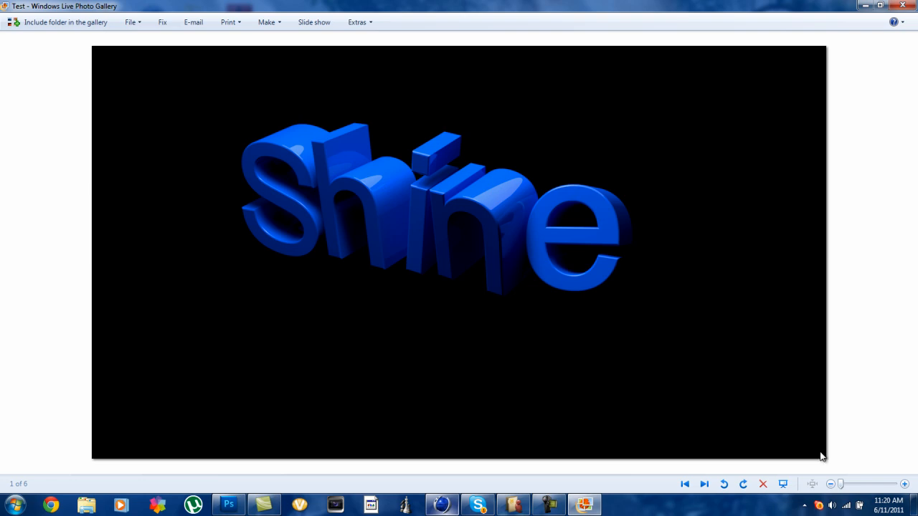
{"action": "left_click_drag", "start_coordinate": [840, 484], "coordinate": [857, 484]}
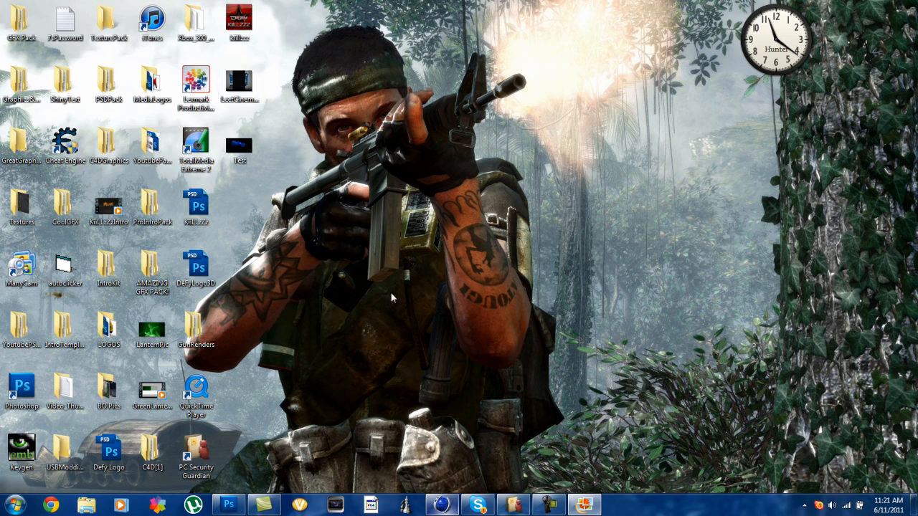
{"action": "left_click", "coordinate": [476, 505]}
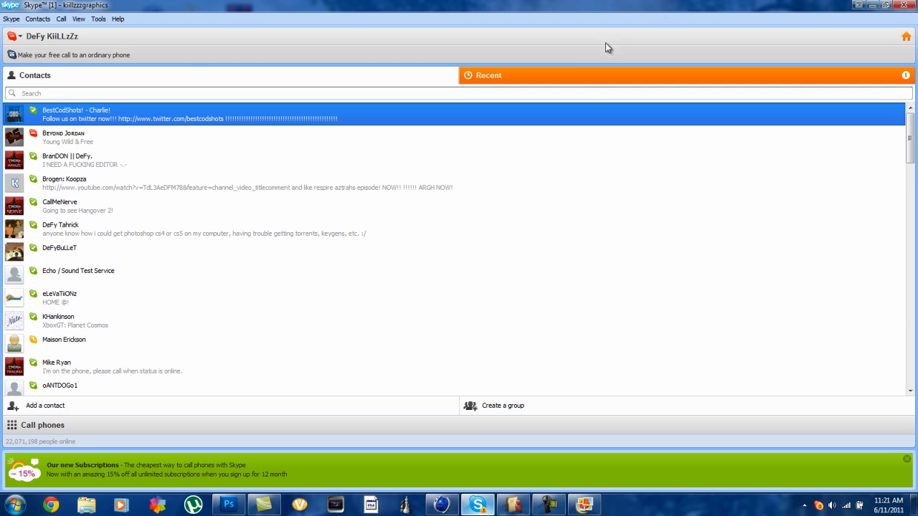
{"action": "left_click", "coordinate": [489, 75]}
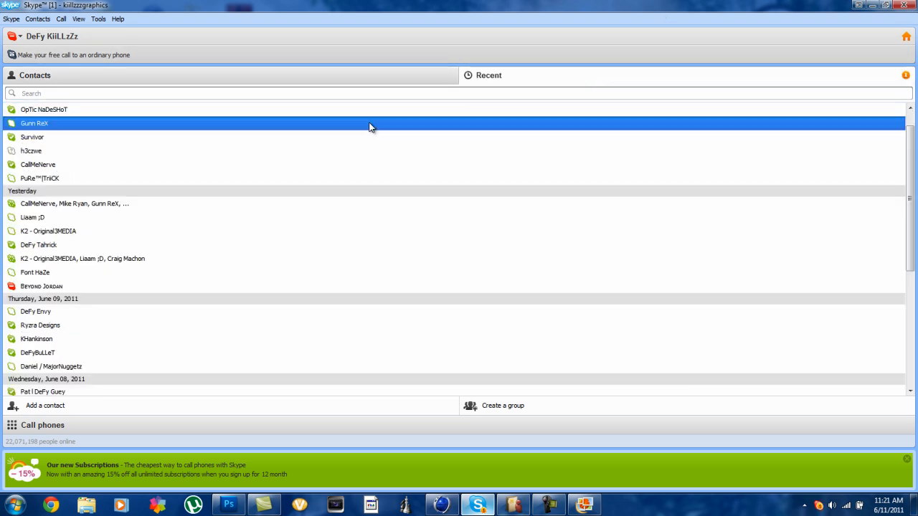
{"action": "double_click", "coordinate": [34, 124]}
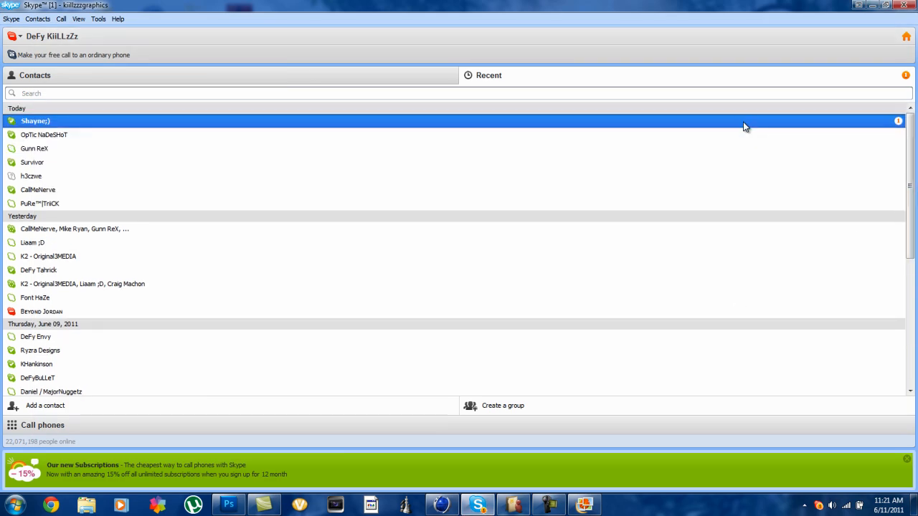
{"action": "double_click", "coordinate": [34, 120]}
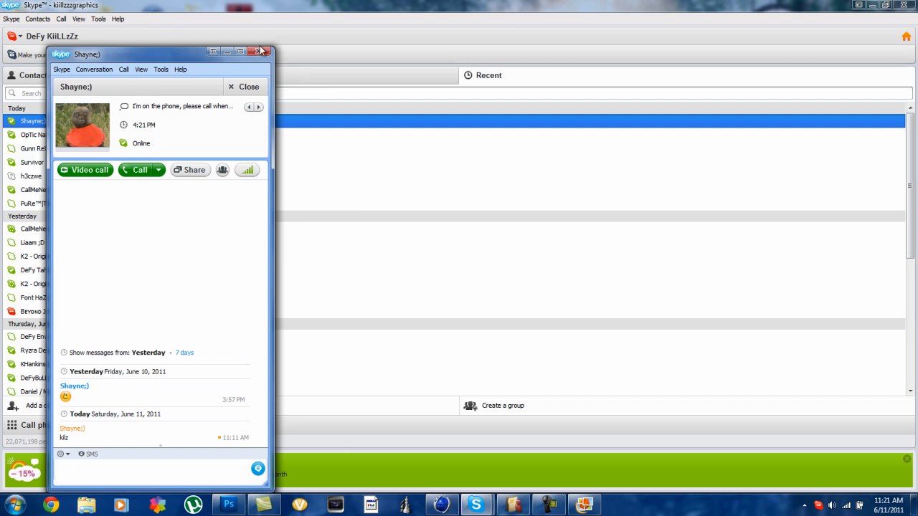
{"action": "left_click", "coordinate": [258, 51]}
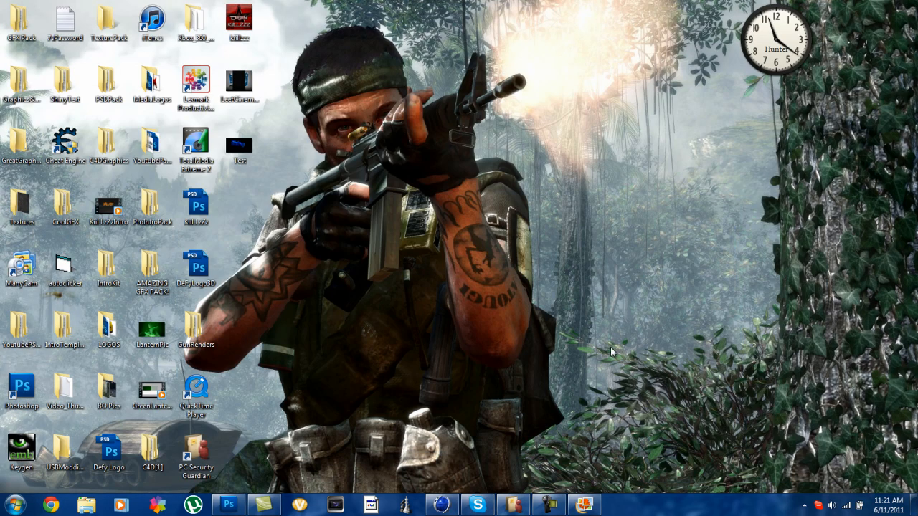
{"action": "mouse_move", "coordinate": [450, 278]}
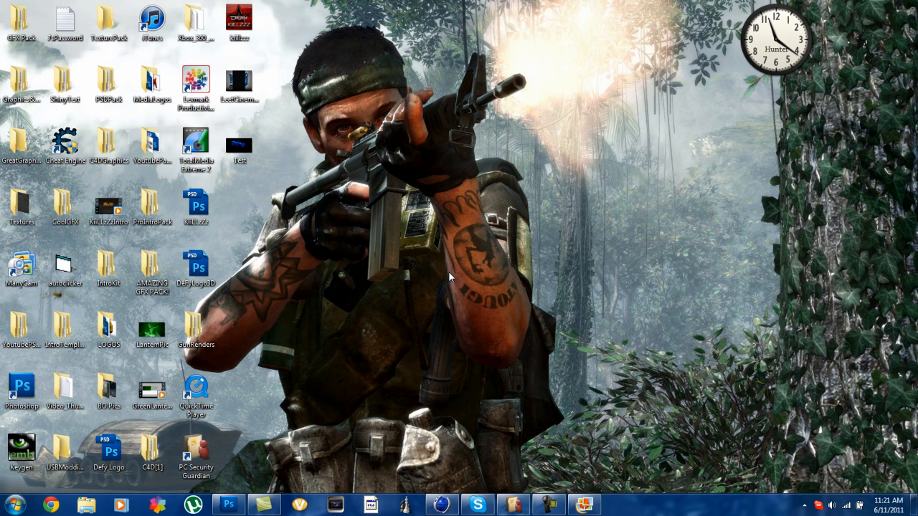
{"action": "mouse_move", "coordinate": [281, 177]}
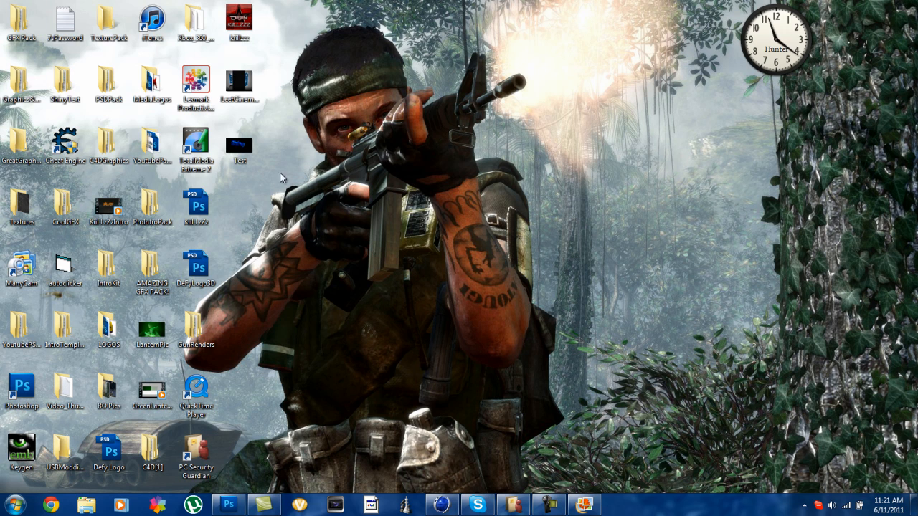
Step: Open the LeetCinema-BG image from the desktop in Windows Live Photo Gallery
{"action": "left_click", "coordinate": [240, 85]}
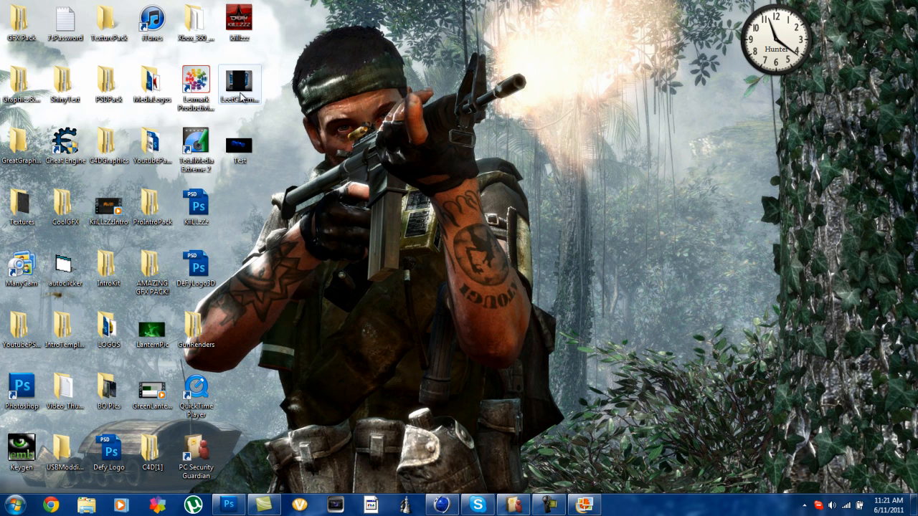
{"action": "double_click", "coordinate": [239, 81]}
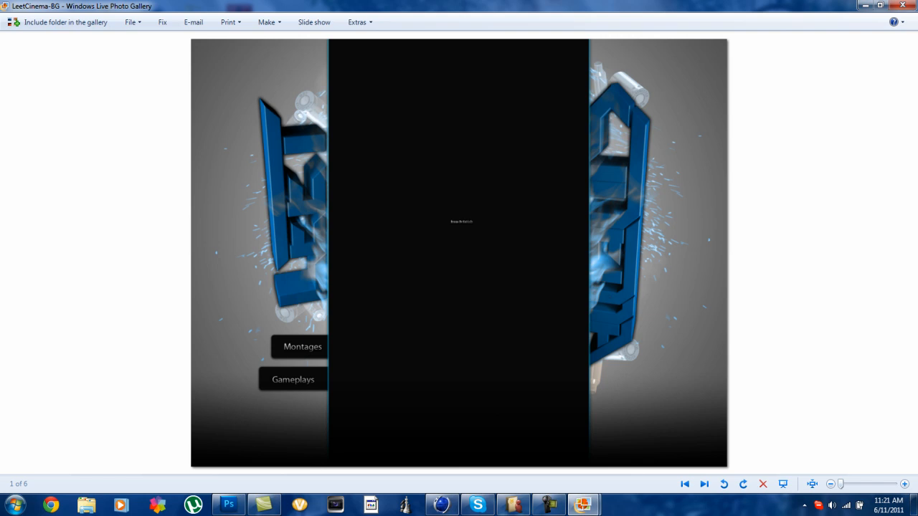
{"action": "mouse_move", "coordinate": [584, 505]}
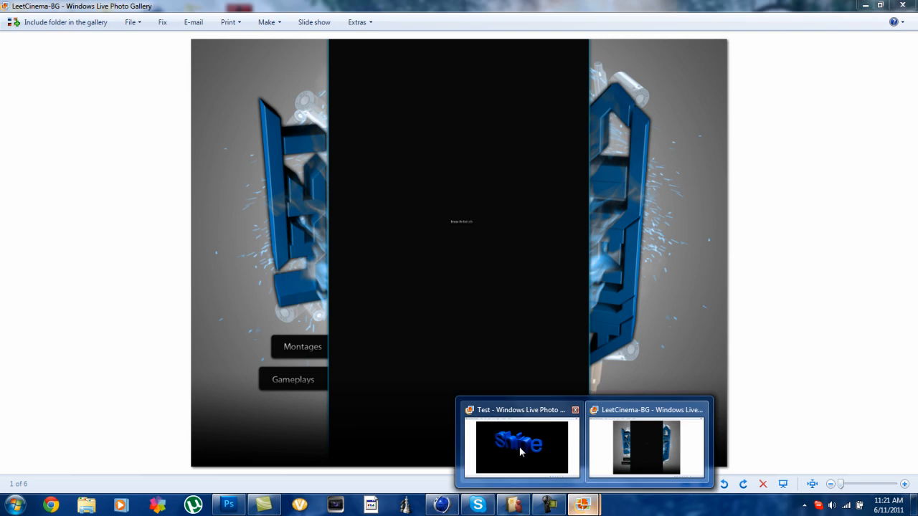